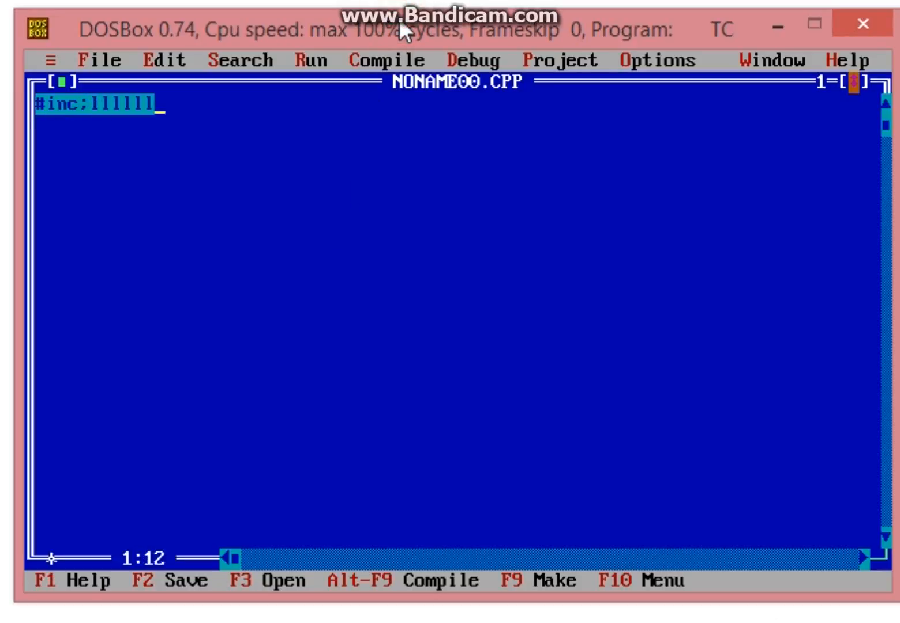
# Step: Fix the first line into #include<stdio.h>, add #include<conio.h>, and begin a void line
pyautogui.press('backspace')
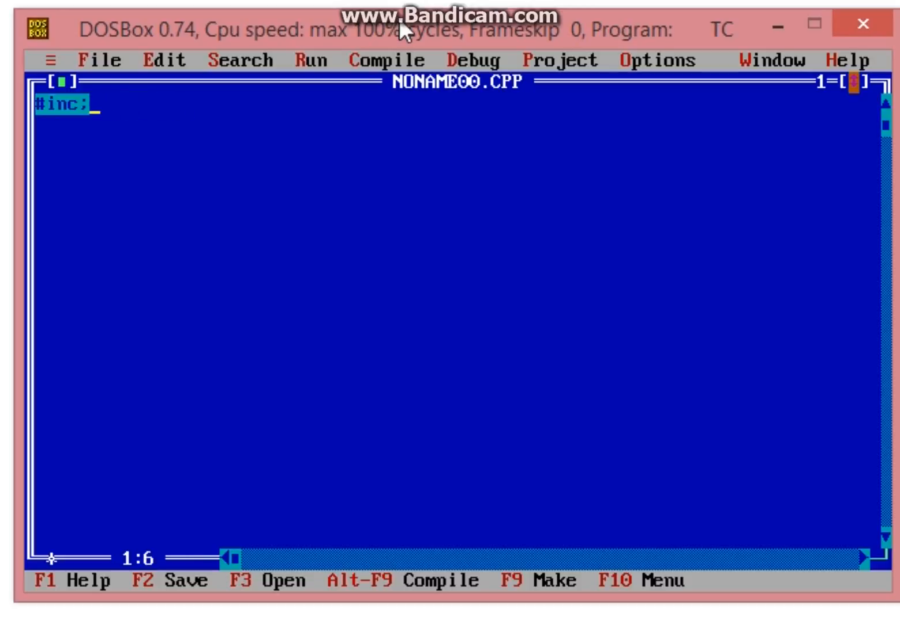
pyautogui.write('ude')
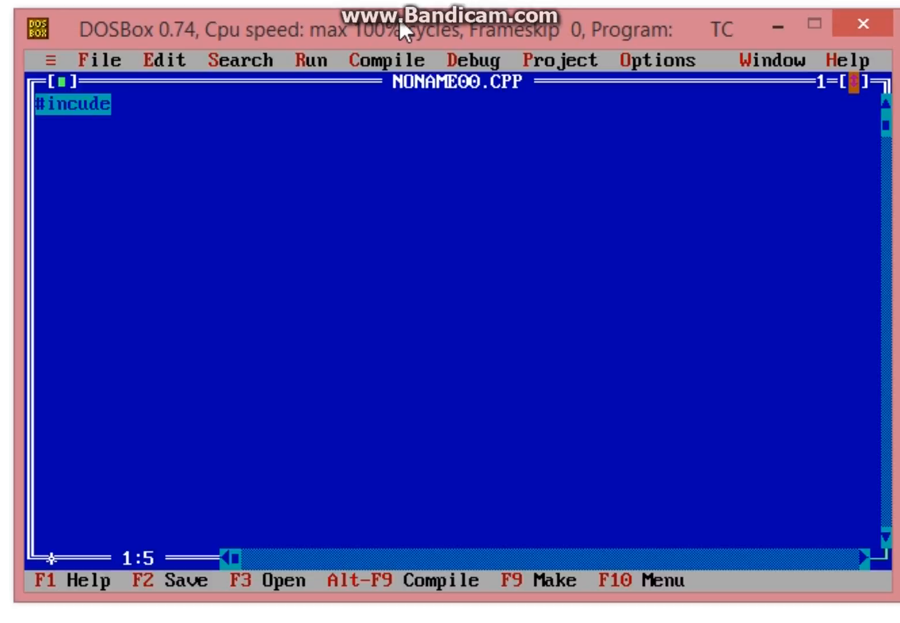
pyautogui.write('l')
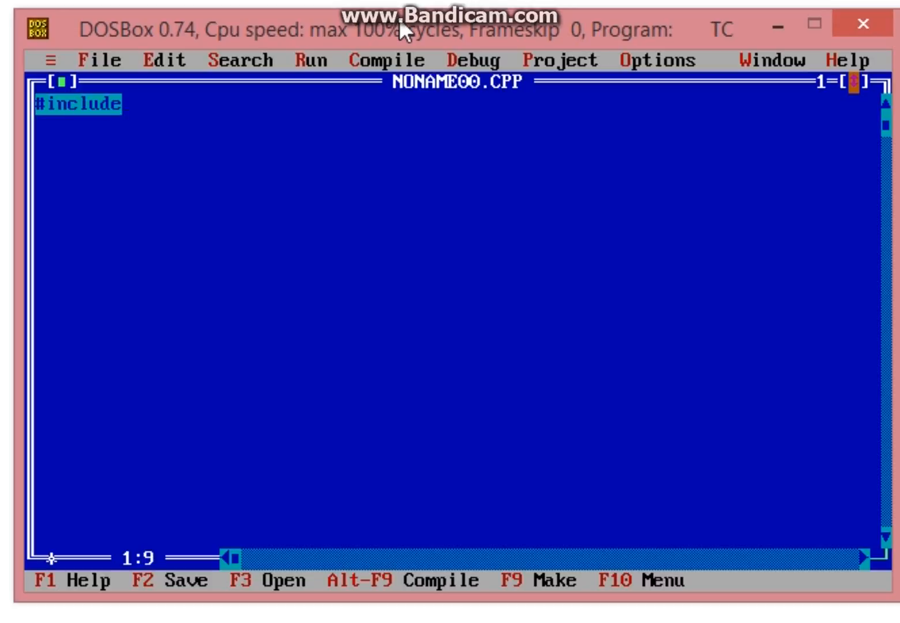
pyautogui.write('<stdio.h>')
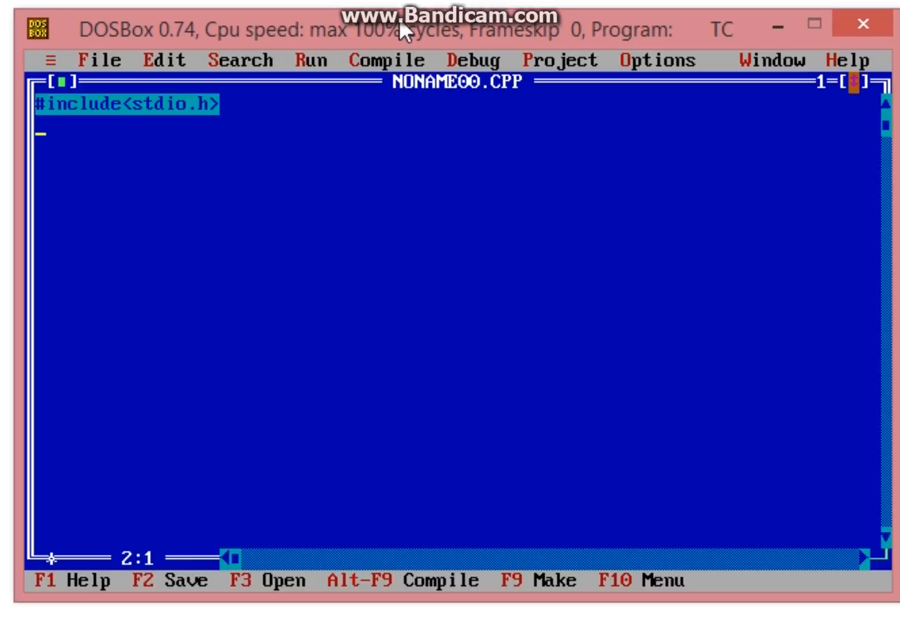
pyautogui.write('#includ')
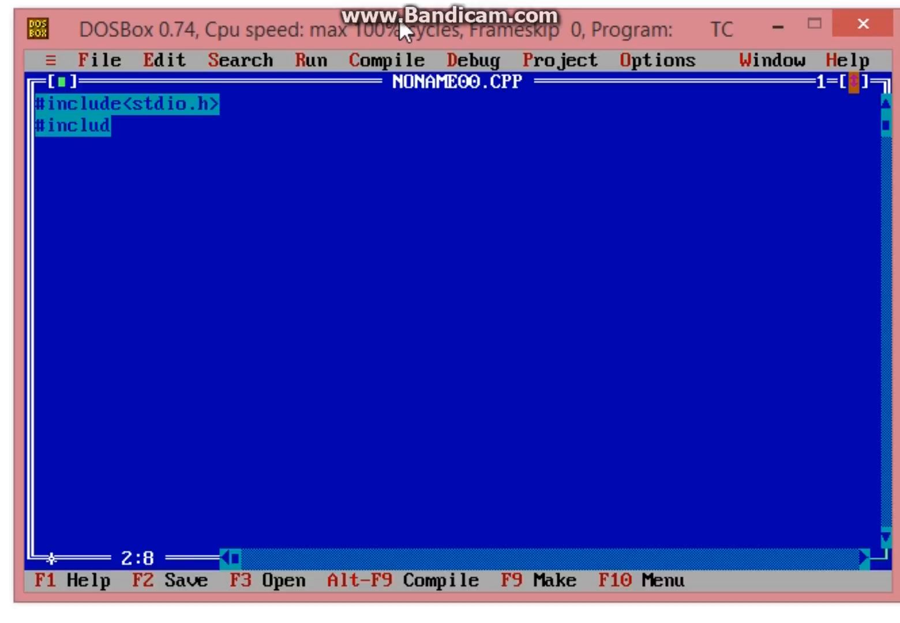
pyautogui.write('<conio.h>')
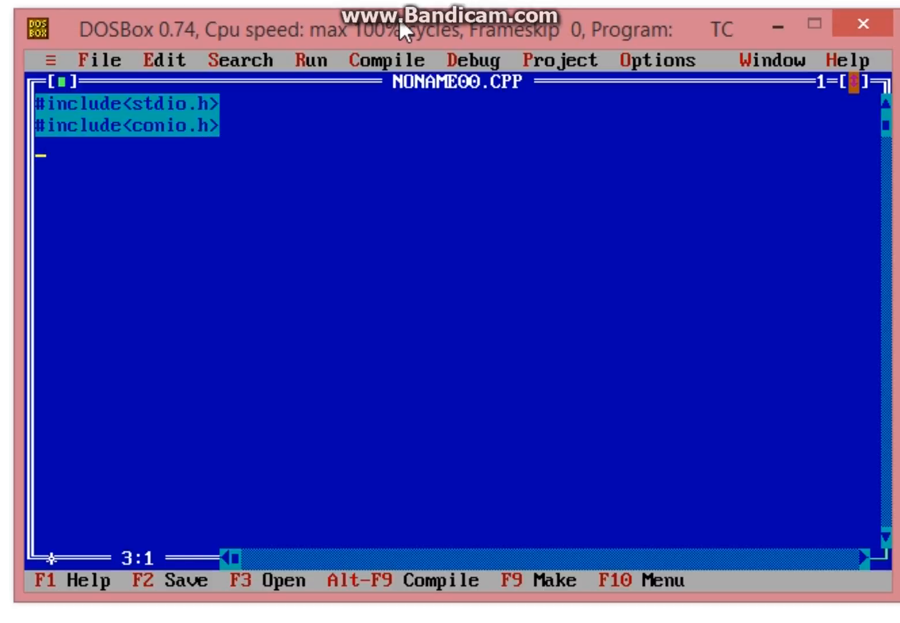
pyautogui.write('void')
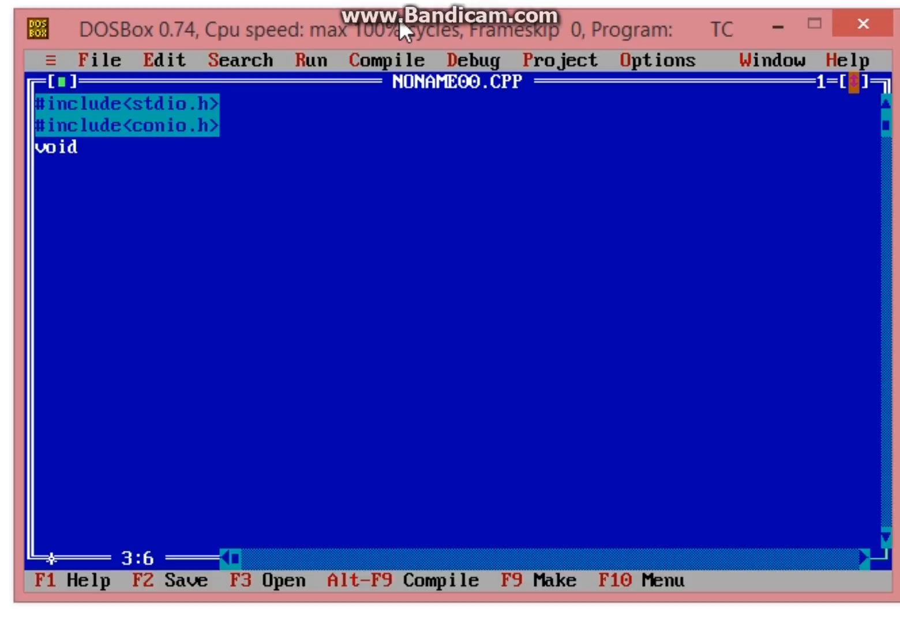
# Step: Write main() with an opening brace and declare int a[5]={1,2,3,4,5};
pyautogui.write('main()')
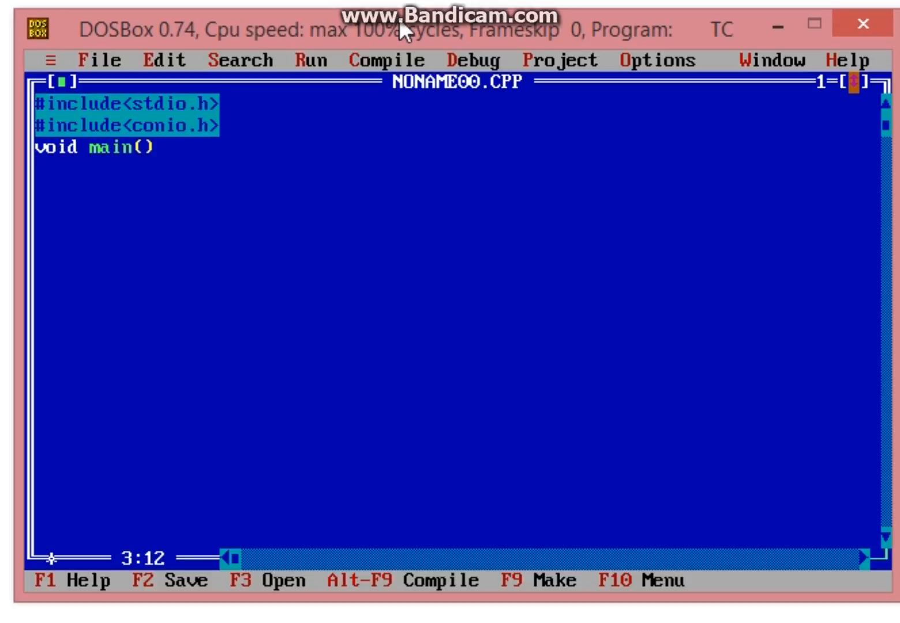
pyautogui.write('{')
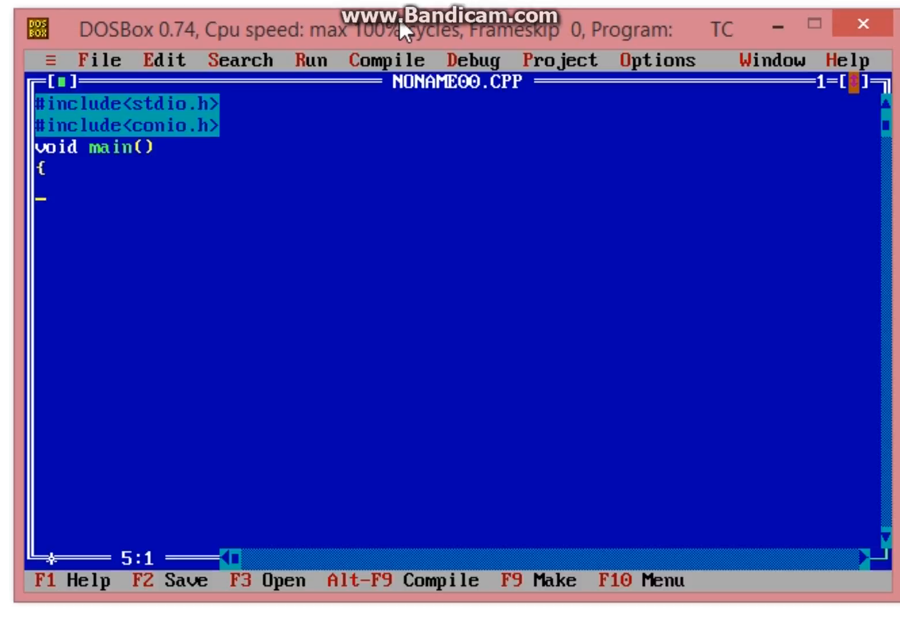
pyautogui.write('a')
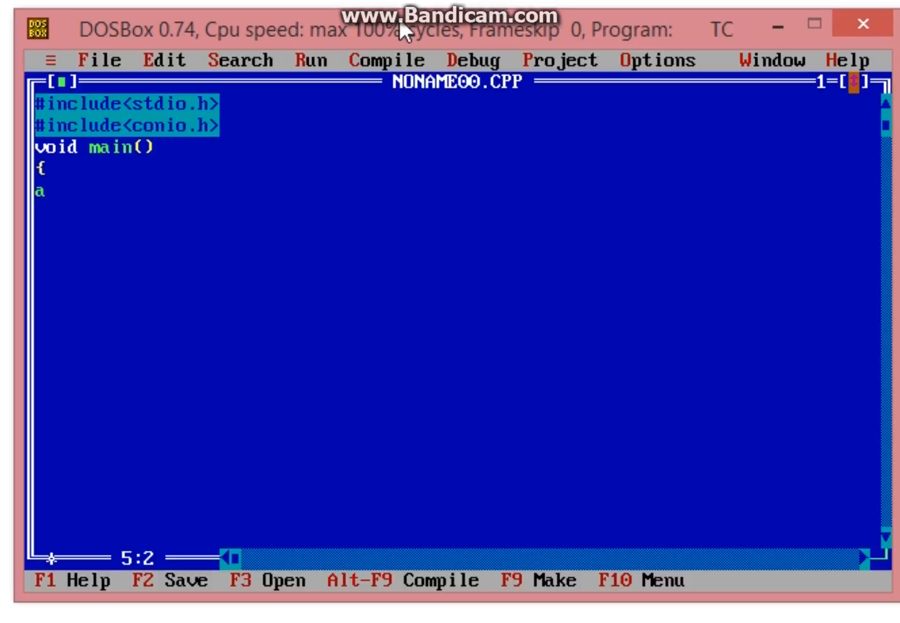
pyautogui.write('int')
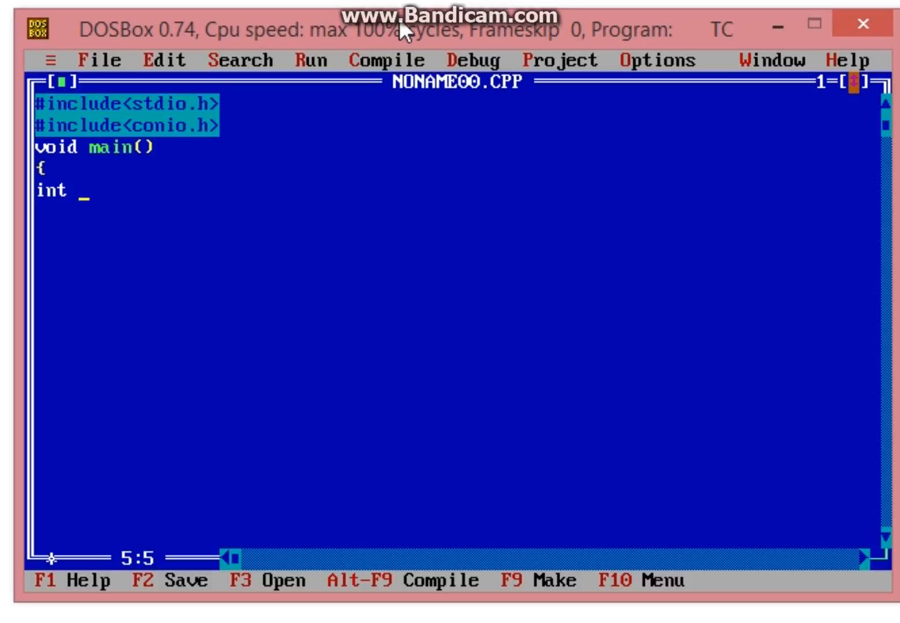
pyautogui.write('a')
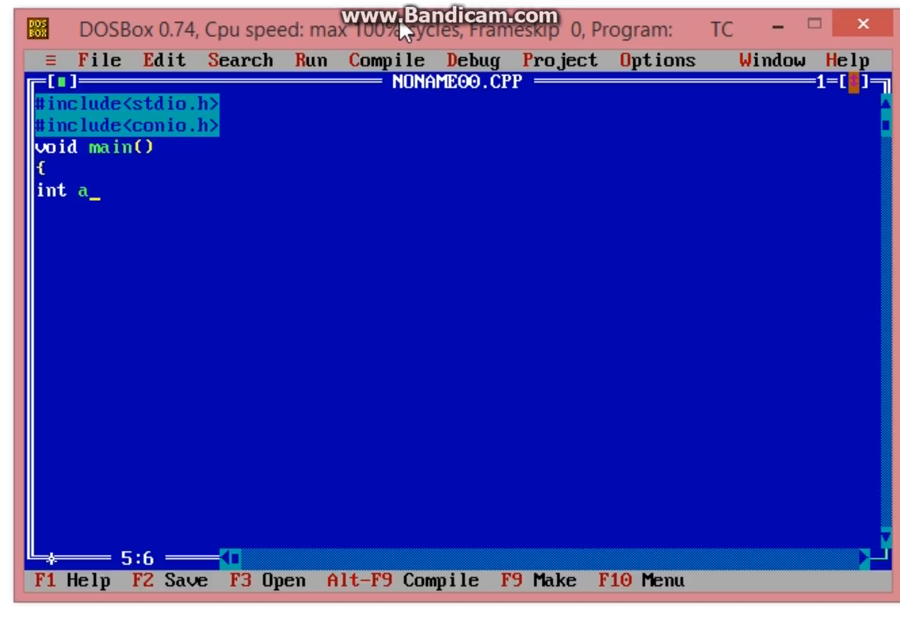
pyautogui.write('5')
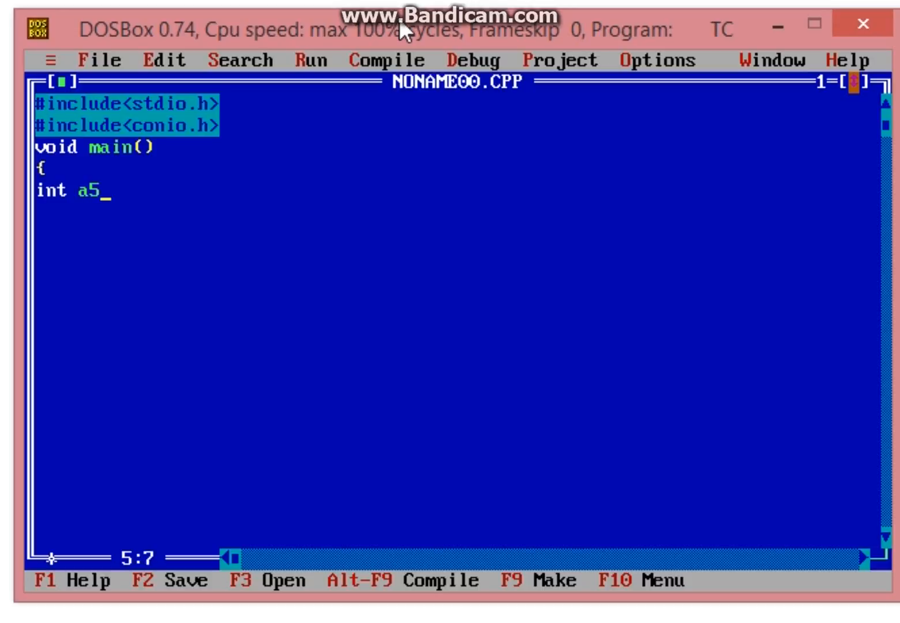
pyautogui.write('[5]')
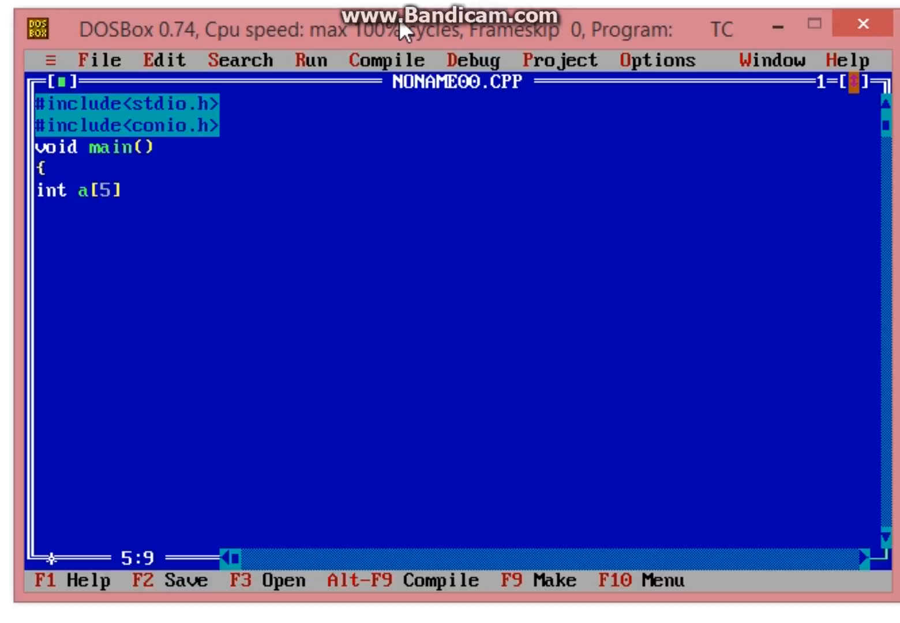
pyautogui.write('=')
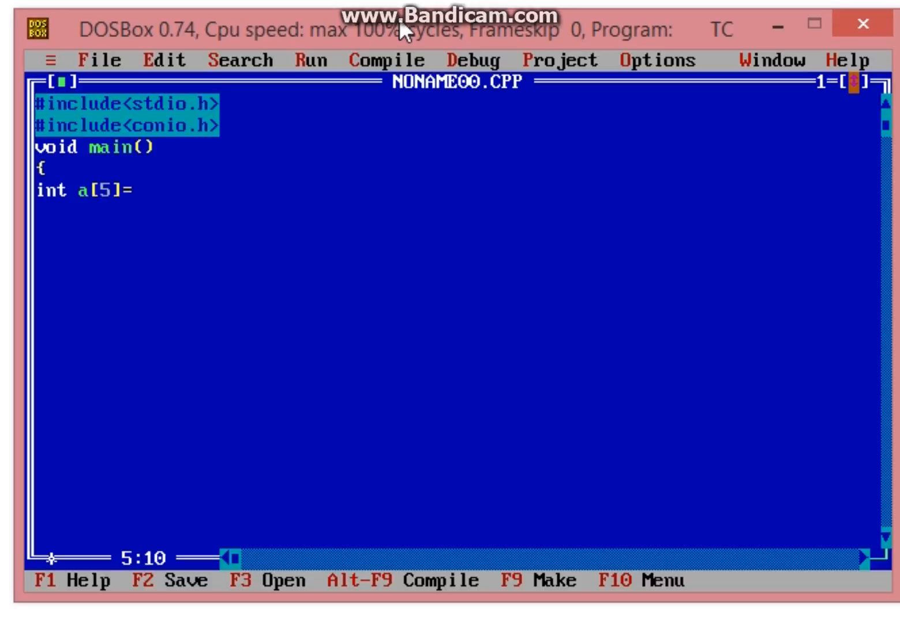
pyautogui.write('{1')
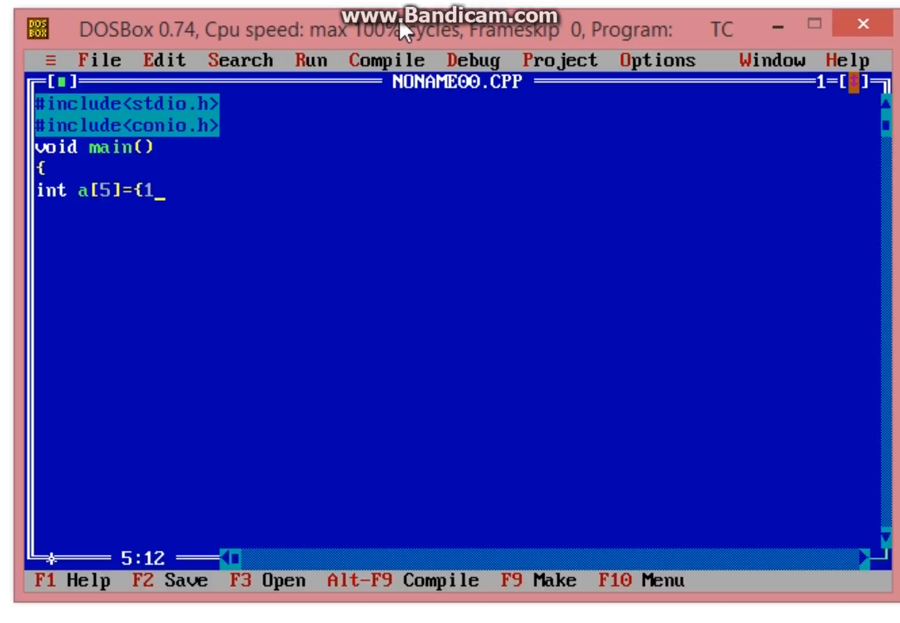
pyautogui.write(',2,3,4,5')
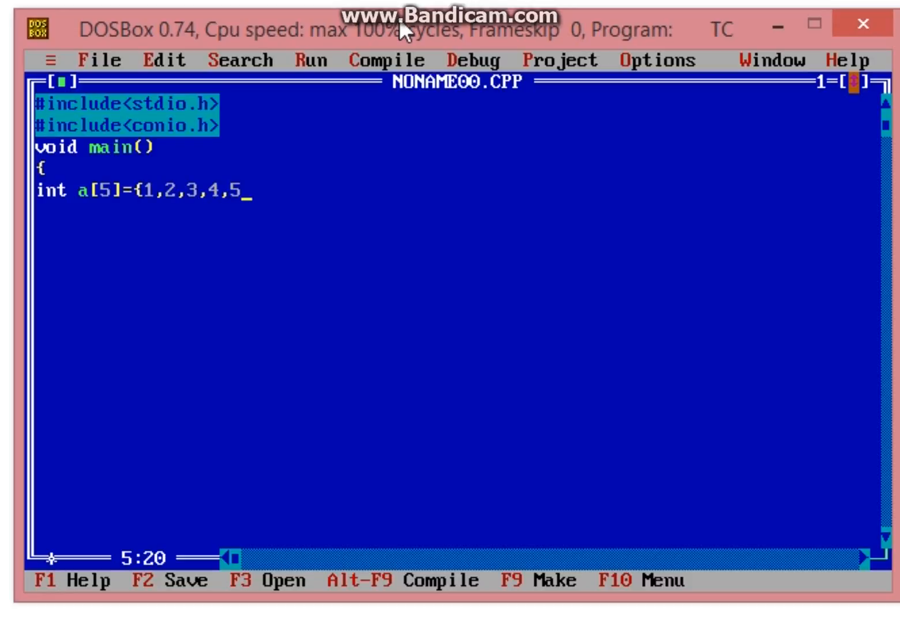
pyautogui.write('}')
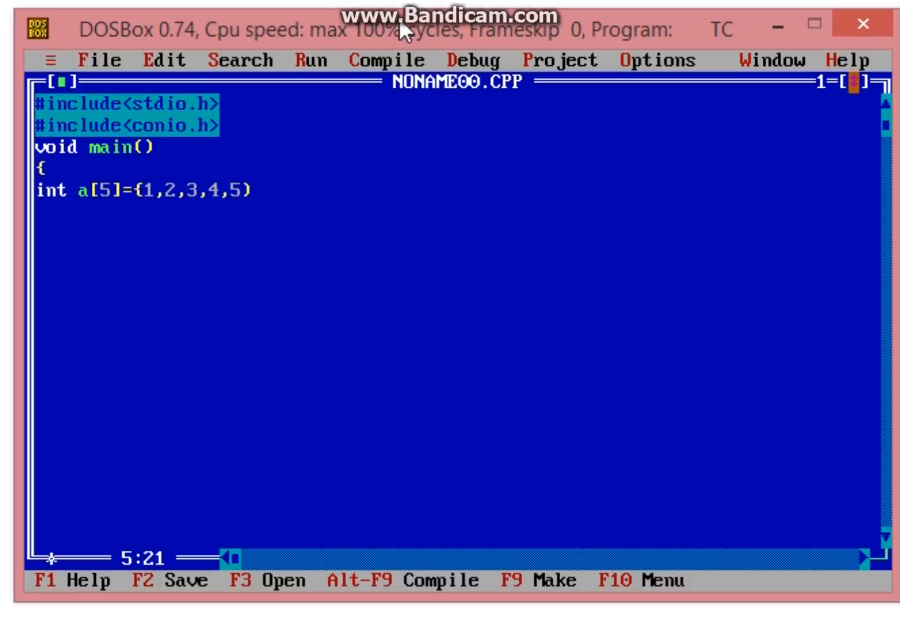
pyautogui.write(';')
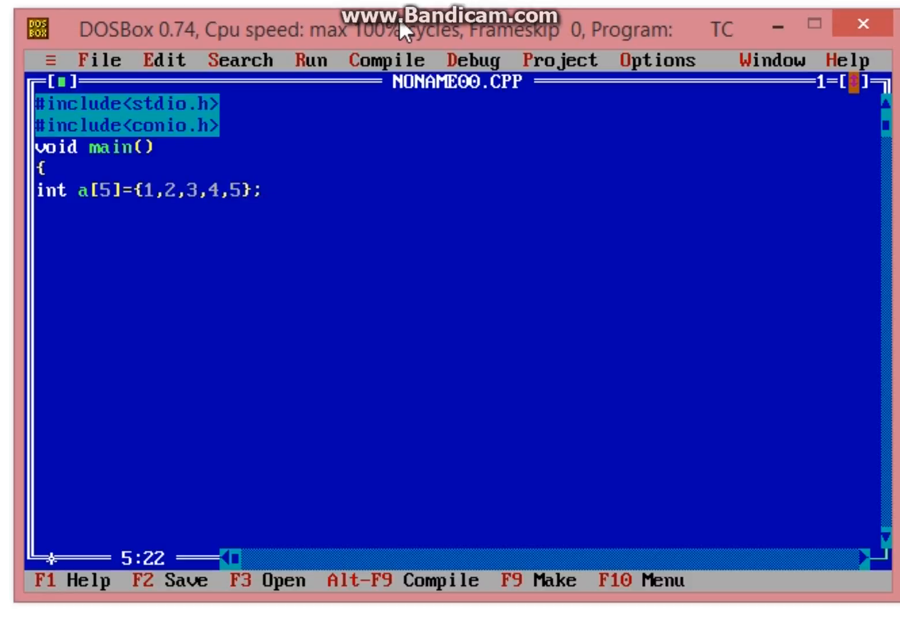
pyautogui.press('enter')
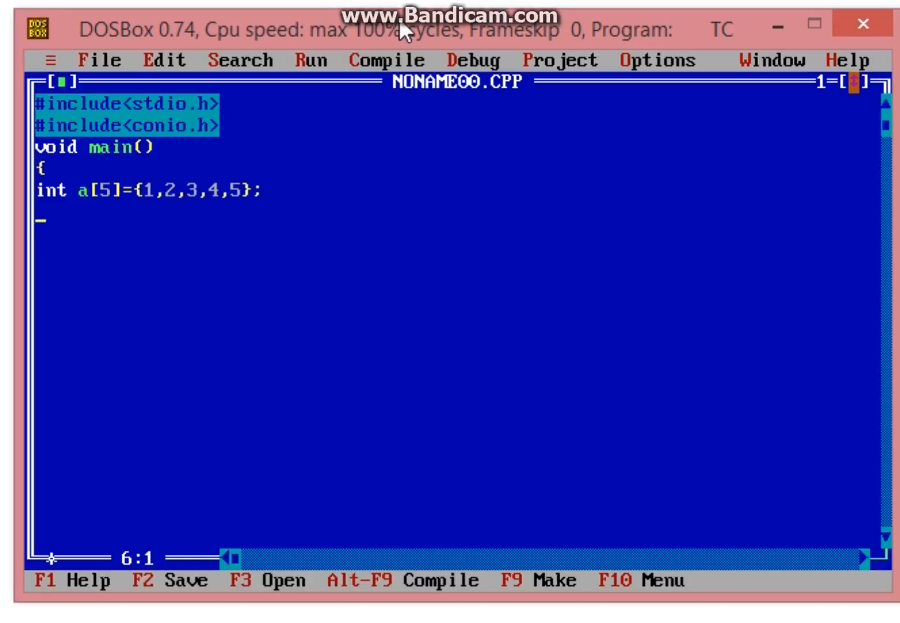
# Step: Add clrscr(); and printf("Element at 3 position::",a[3]); to the program
pyautogui.write('clrscr')
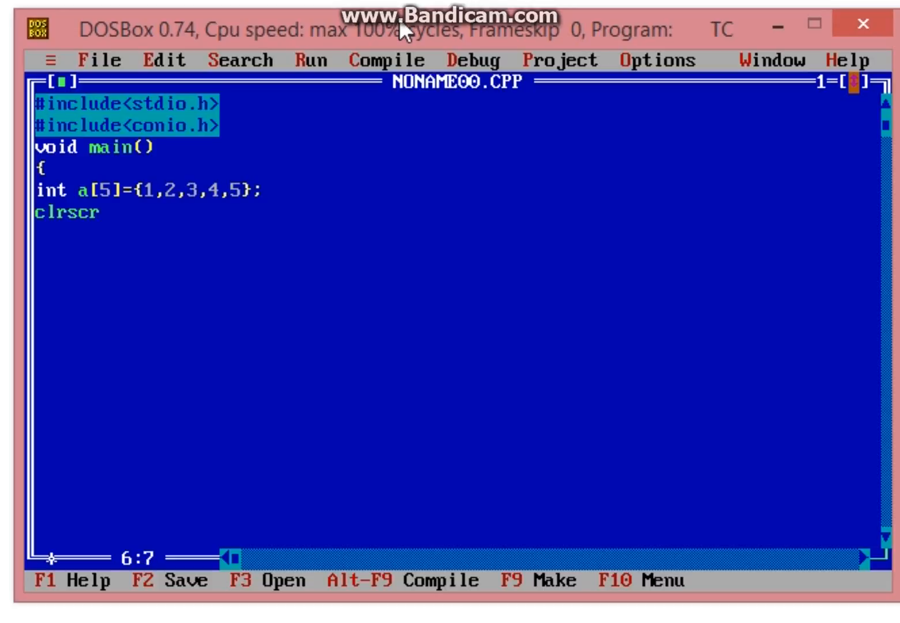
pyautogui.write('();')
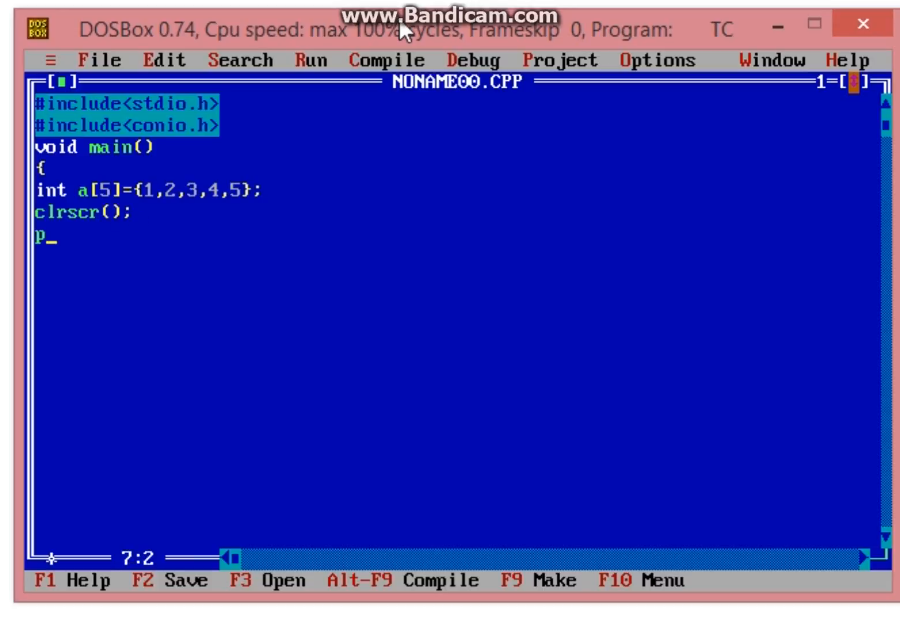
pyautogui.write('rintf(')
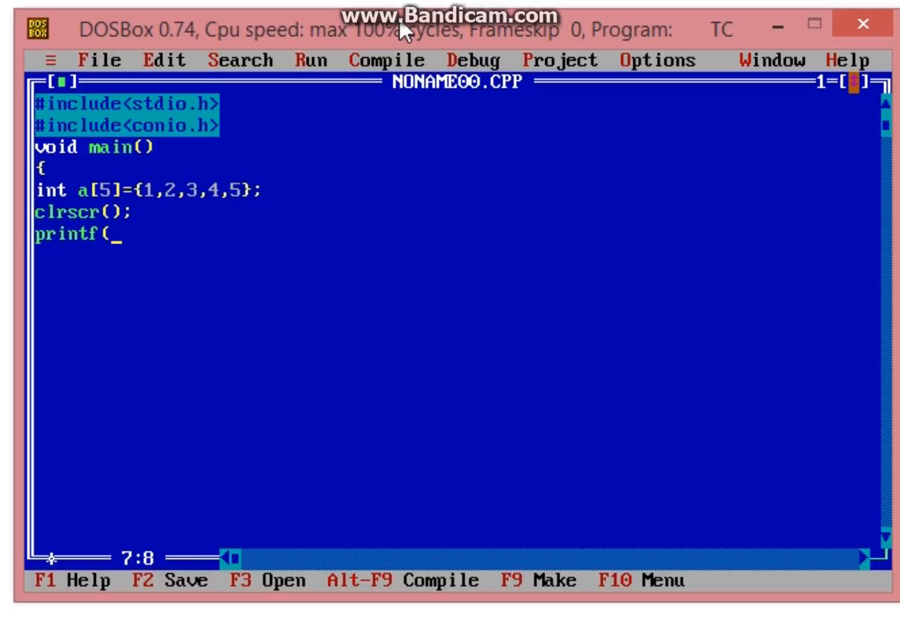
pyautogui.write('"')
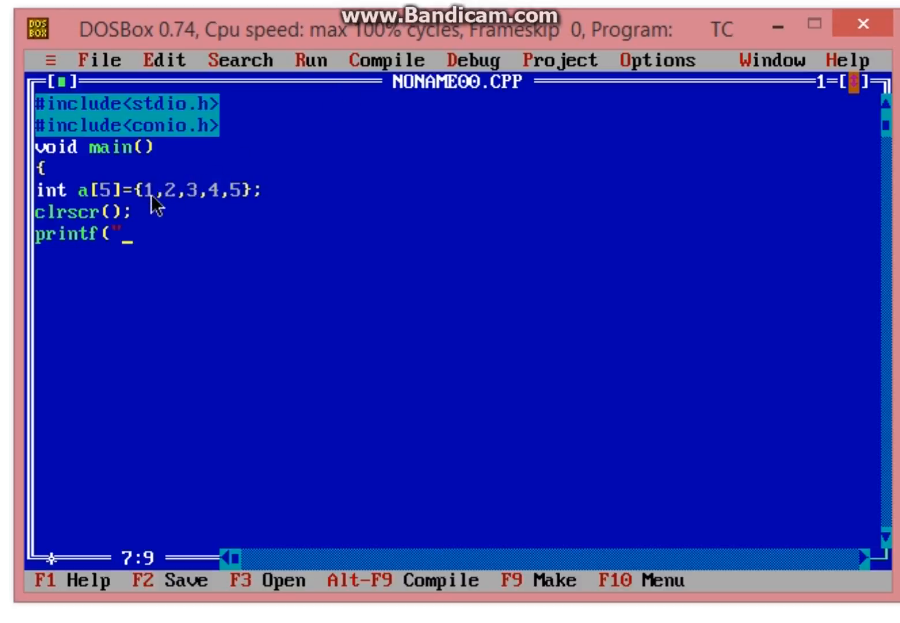
pyautogui.moveTo(199, 207)
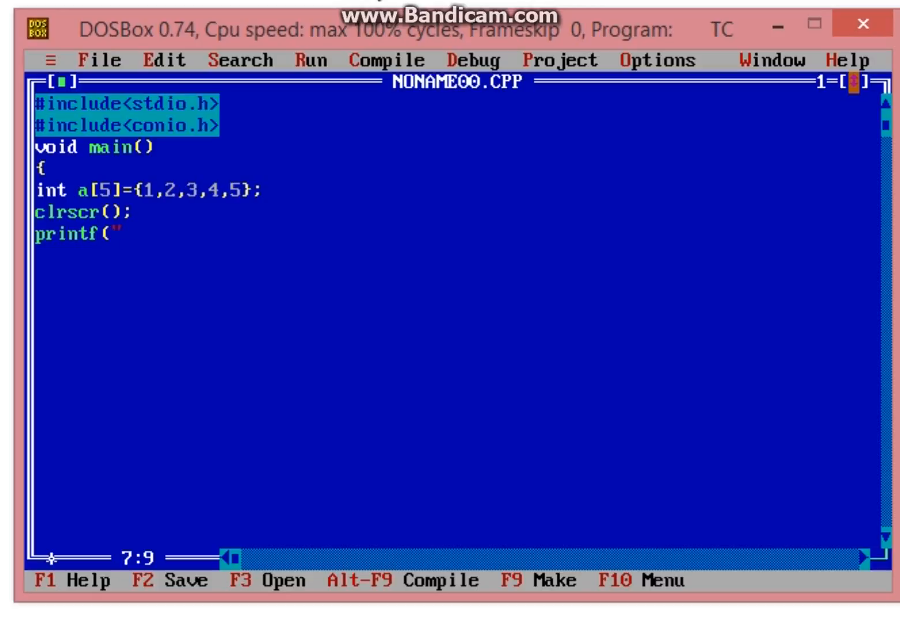
pyautogui.write('Element a')
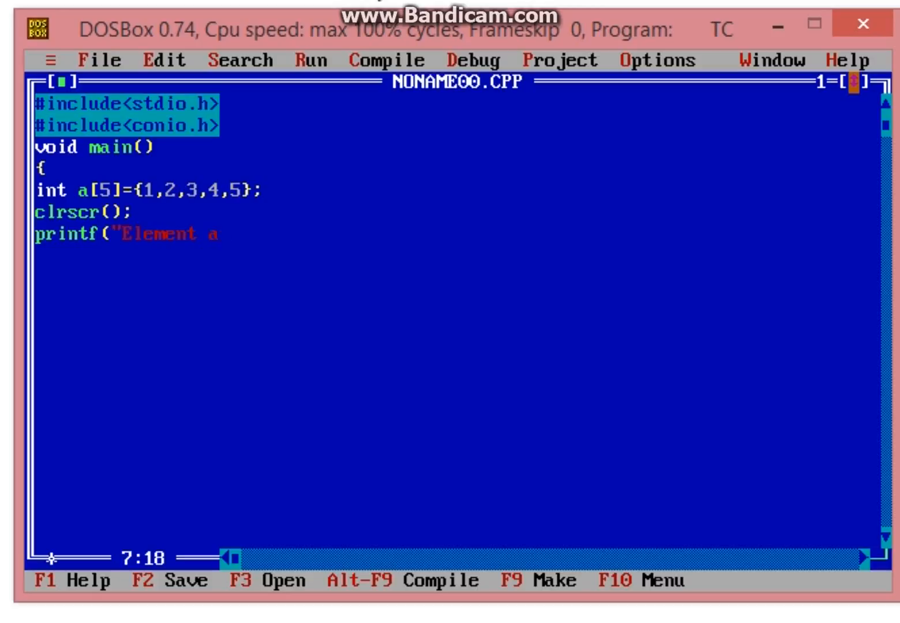
pyautogui.write('t 3 pos')
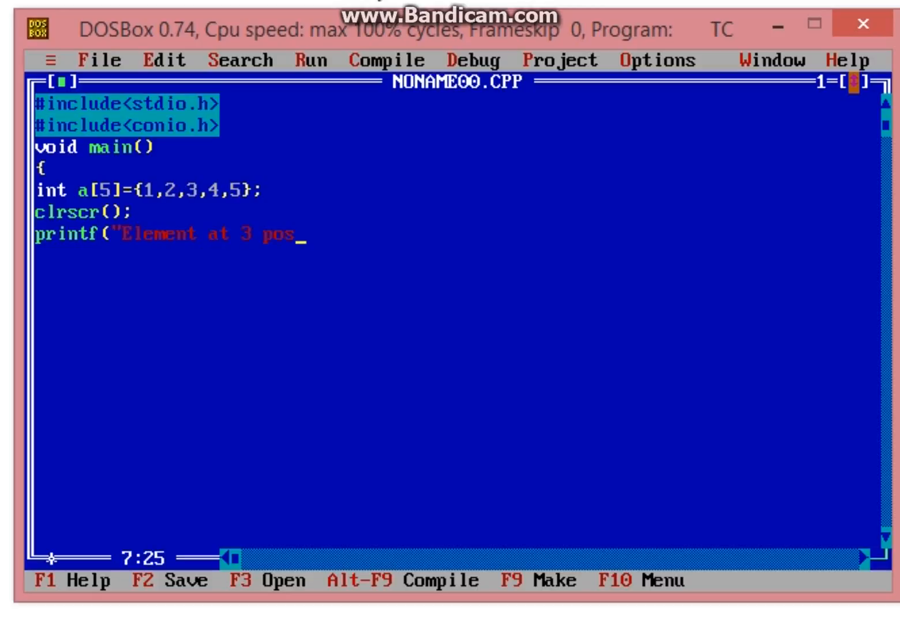
pyautogui.write('ition')
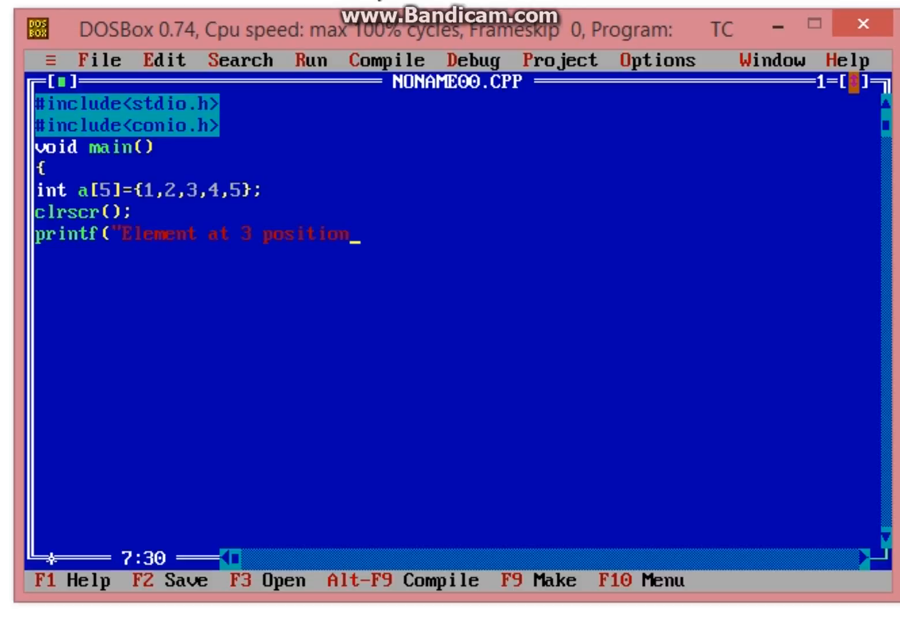
pyautogui.write('"')
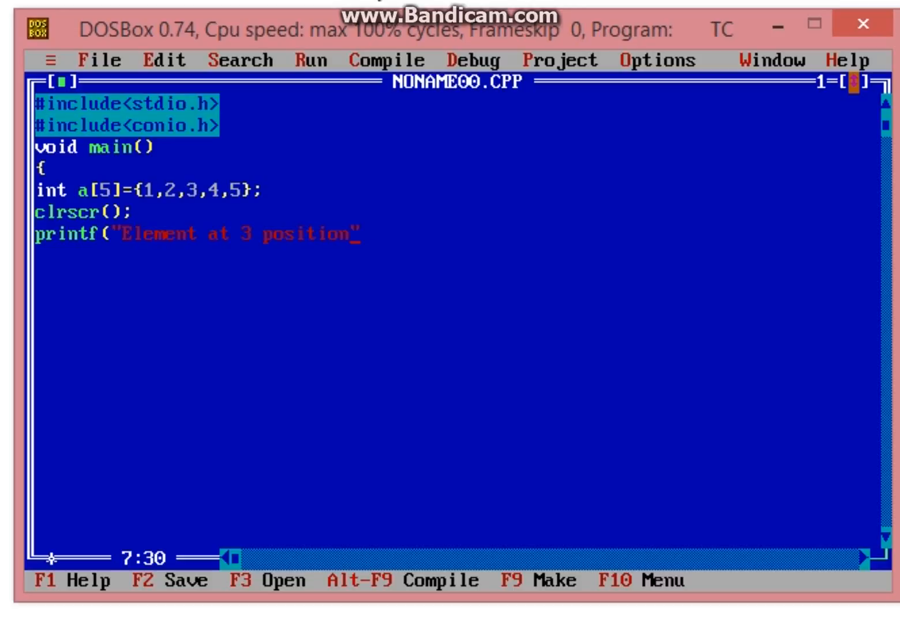
pyautogui.write('::"')
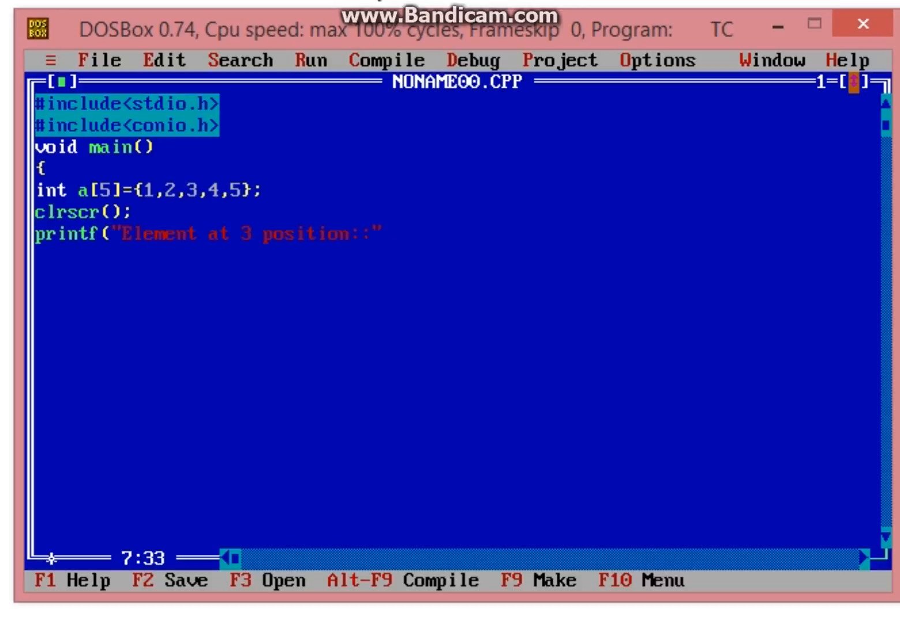
pyautogui.write(',a')
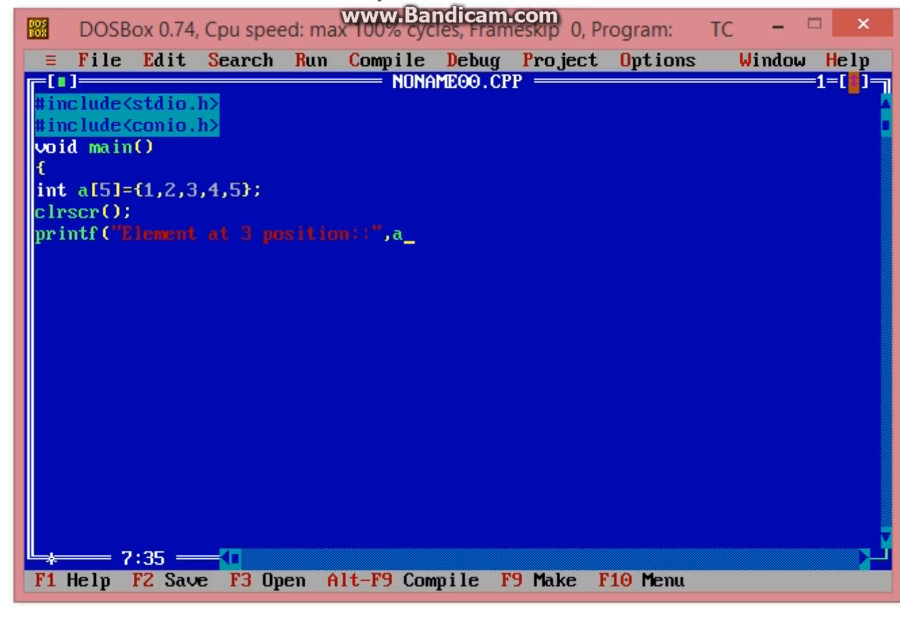
pyautogui.write('[')
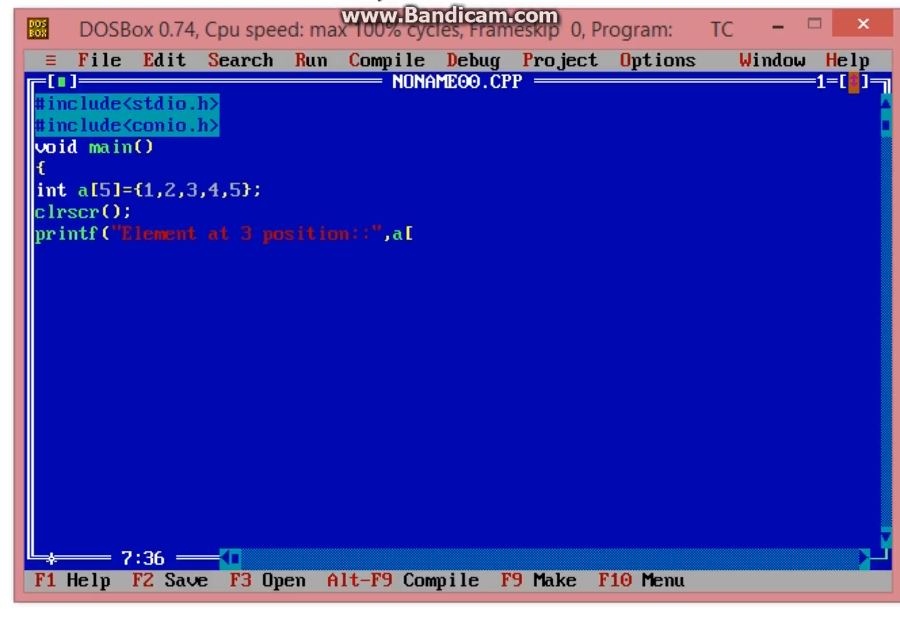
pyautogui.write('3]);')
pyautogui.click(456, 257)
pyautogui.write('ge')
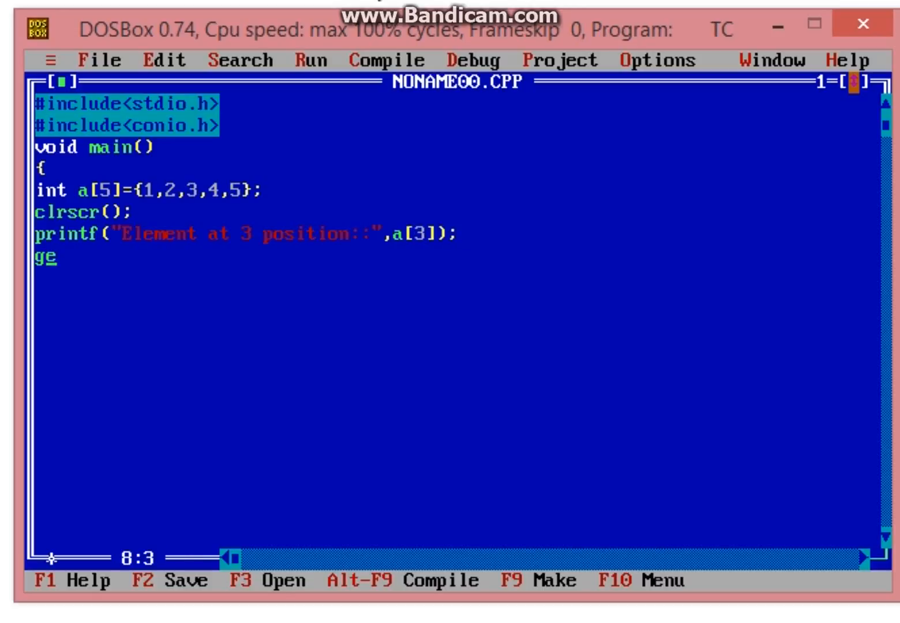
# Step: Complete getch(); and add a %d specifier to the printf message
pyautogui.write('tch();')
pyautogui.click(455, 276)
pyautogui.write('}')
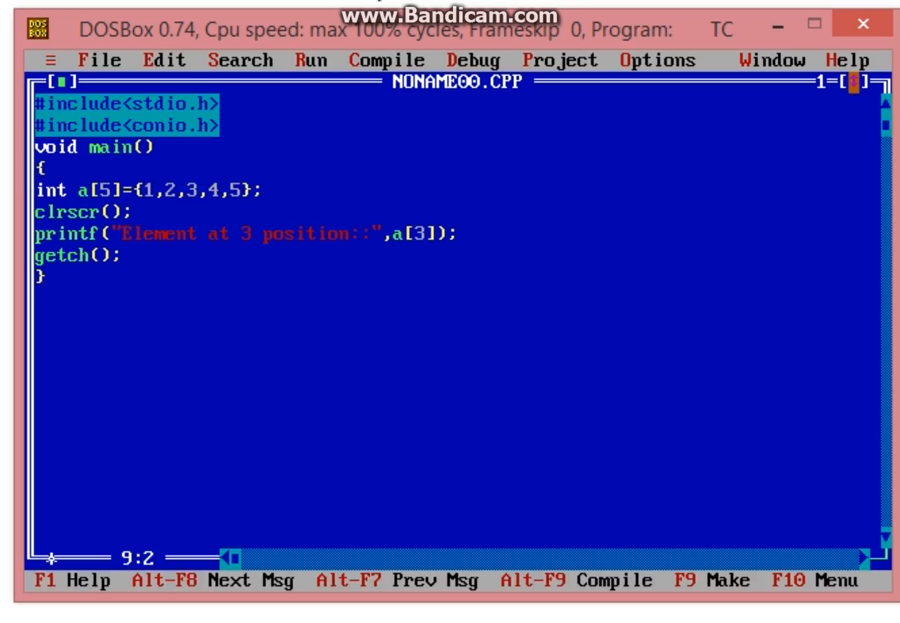
pyautogui.click(218, 233)
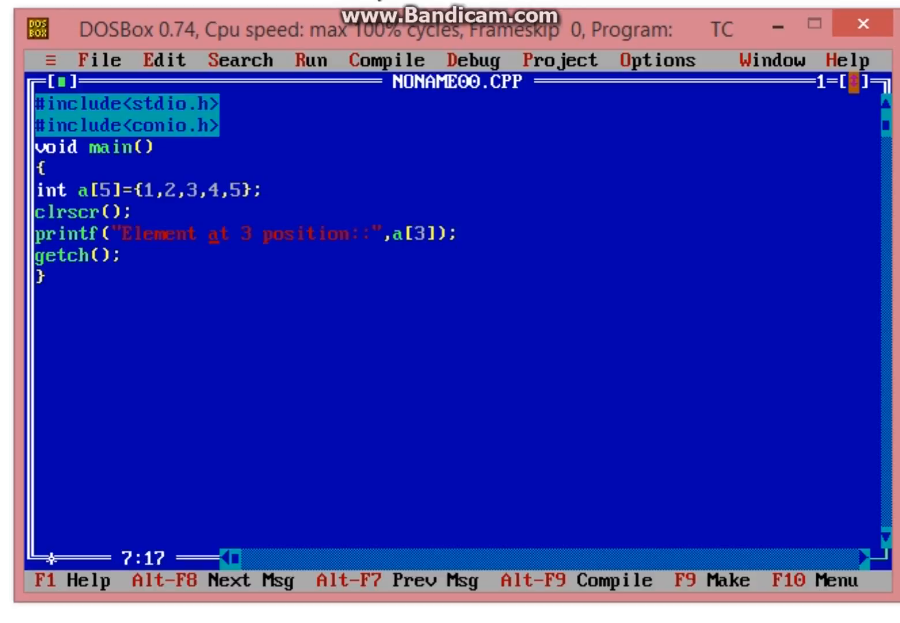
pyautogui.write('" "')
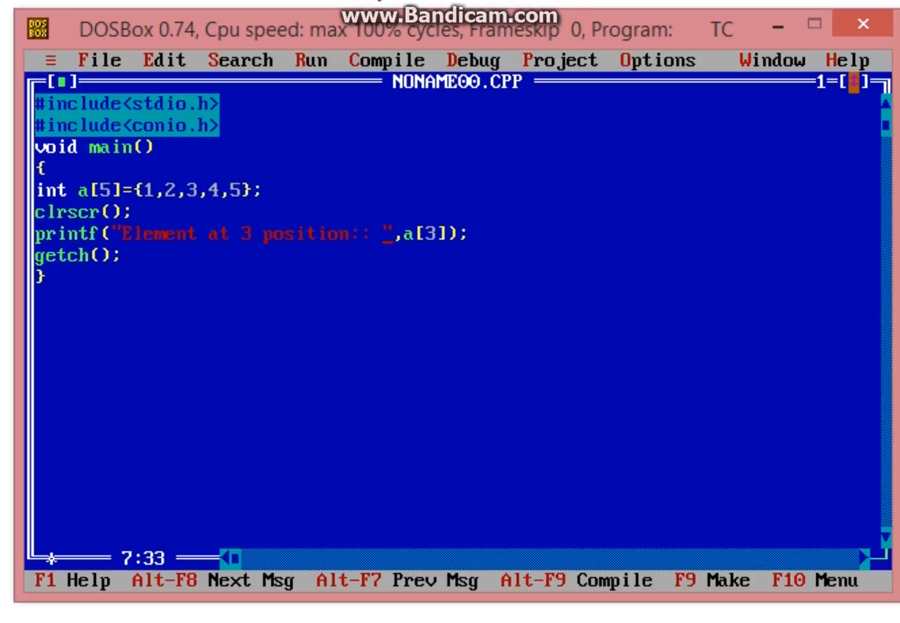
pyautogui.write('%d')
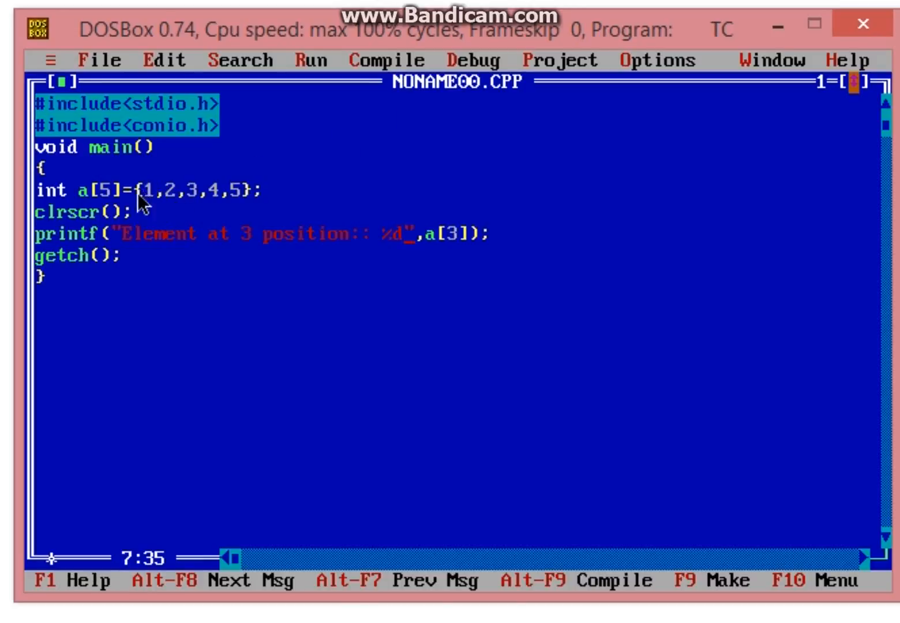
pyautogui.moveTo(153, 208)
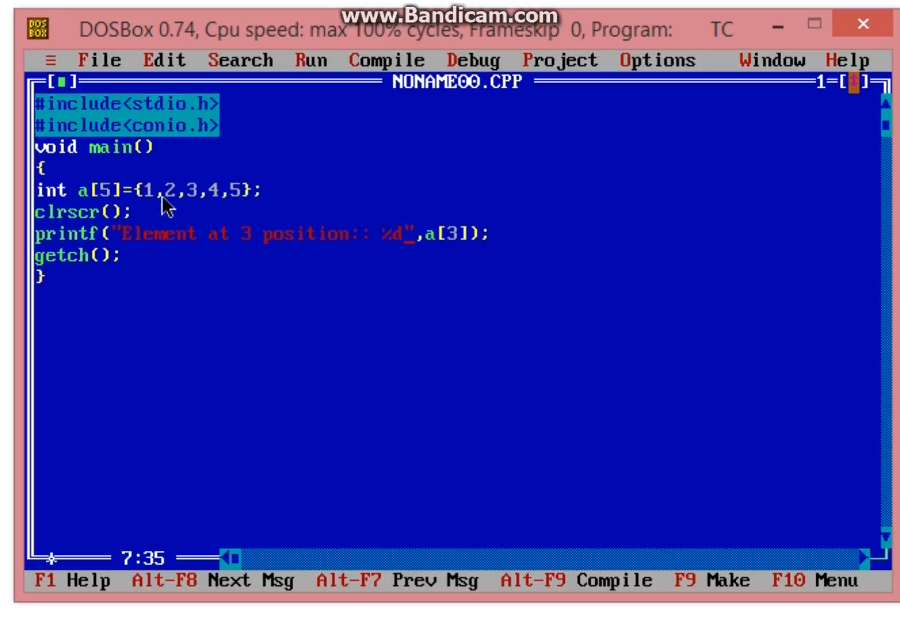
pyautogui.moveTo(211, 210)
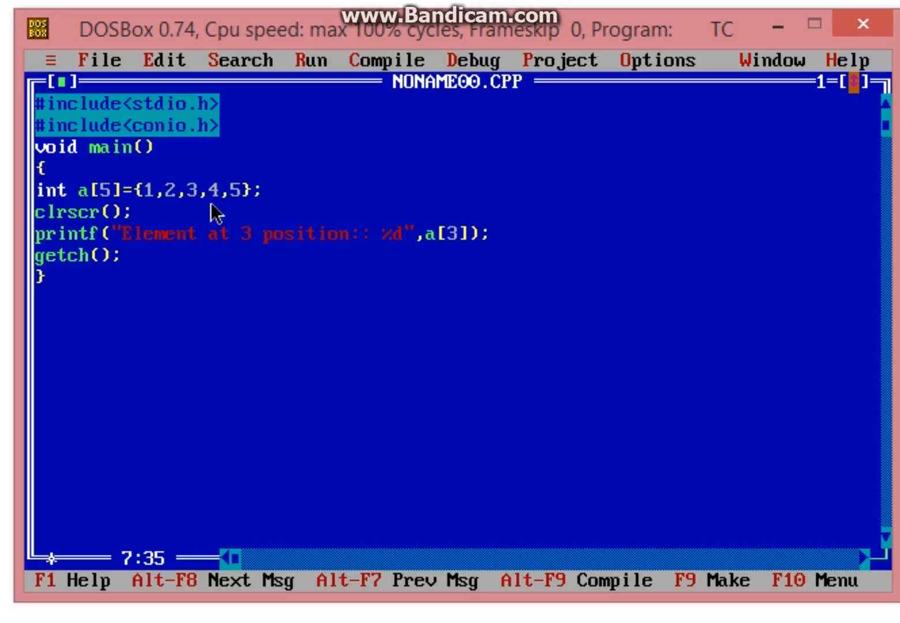
pyautogui.moveTo(182, 179)
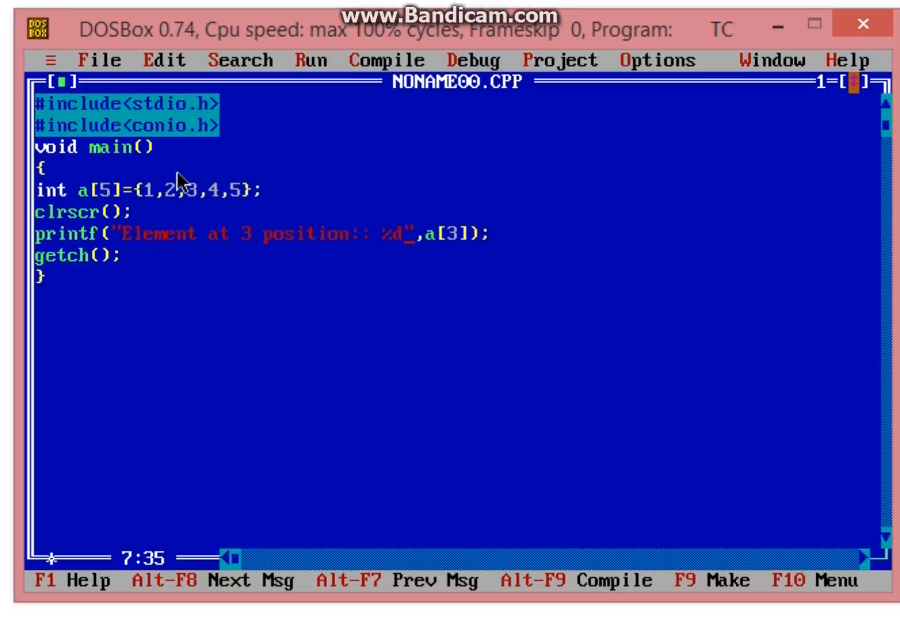
pyautogui.moveTo(161, 206)
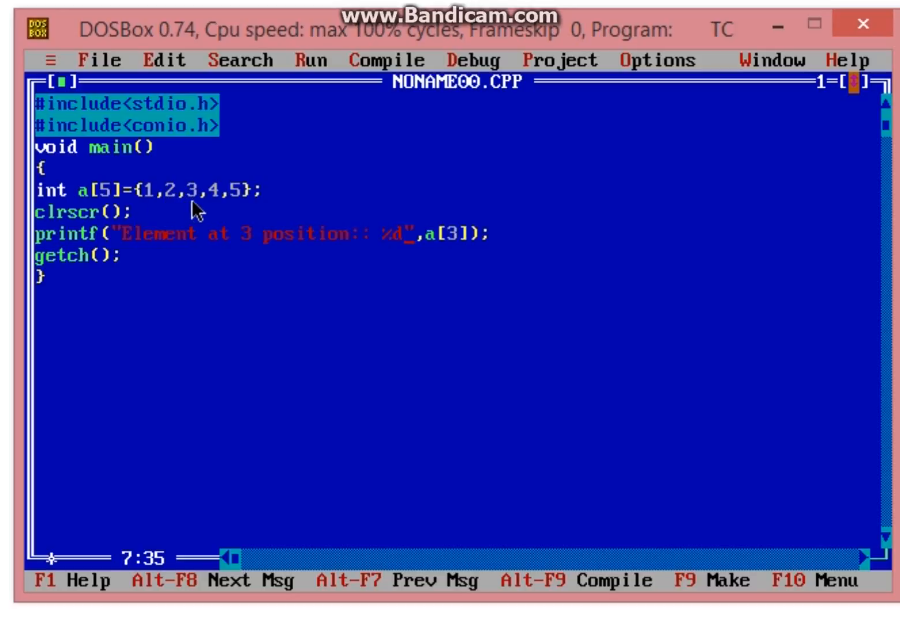
pyautogui.moveTo(283, 231)
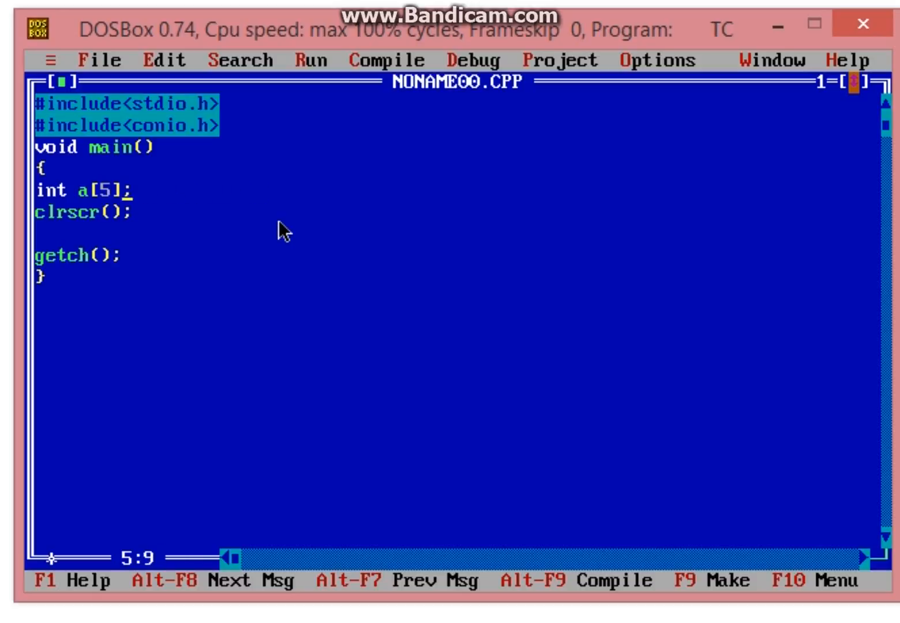
# Step: Change the declaration to int a[50],n,i;
pyautogui.write('0')
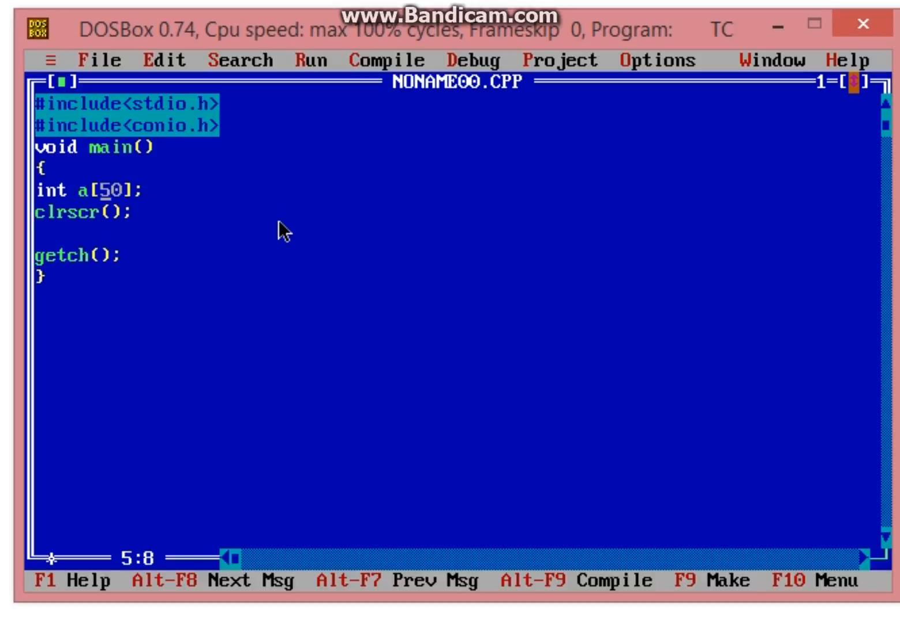
pyautogui.write(',n')
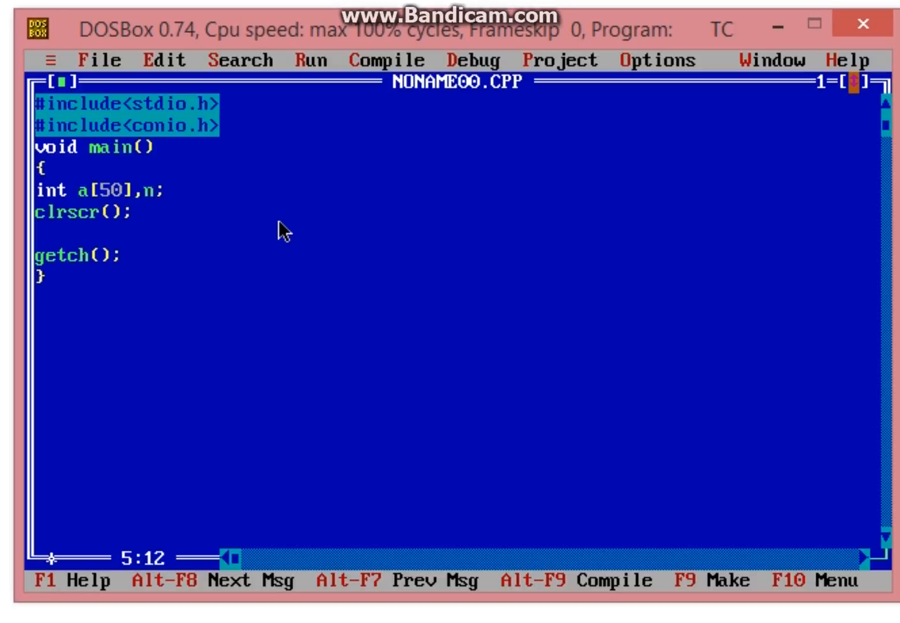
pyautogui.write(',i')
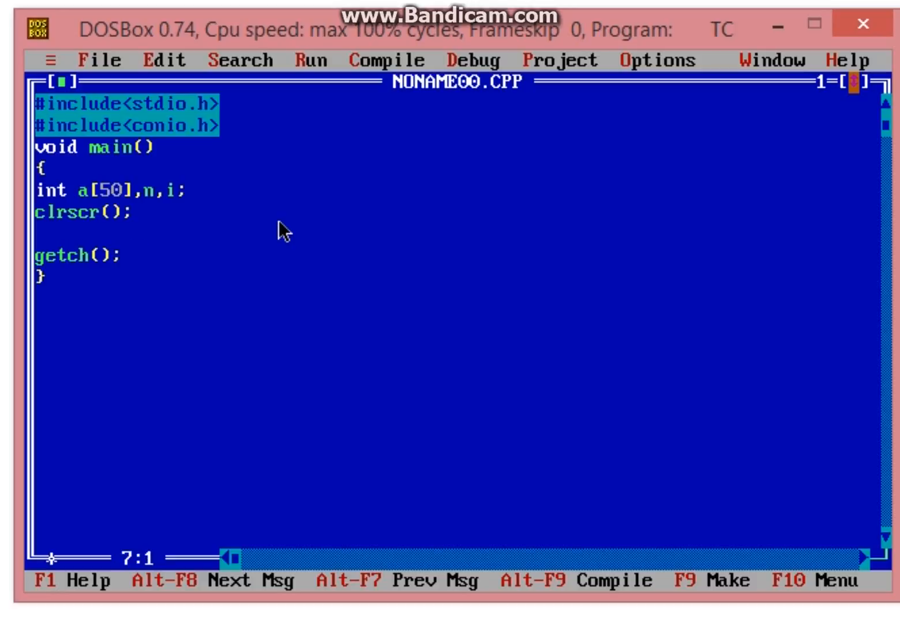
# Step: Add the prompt printf("Enter number of element::");
pyautogui.write('printf(')
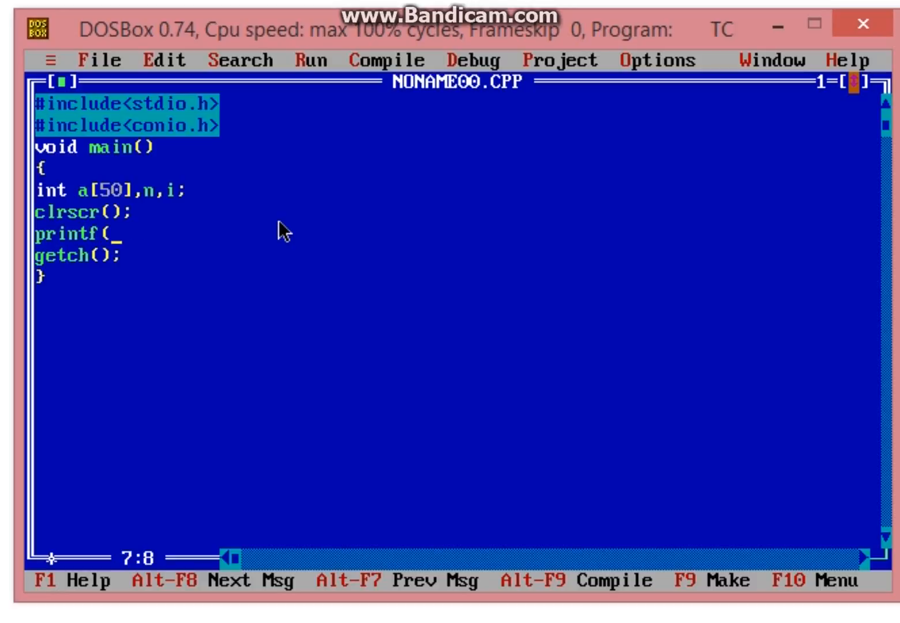
pyautogui.write('"Ene')
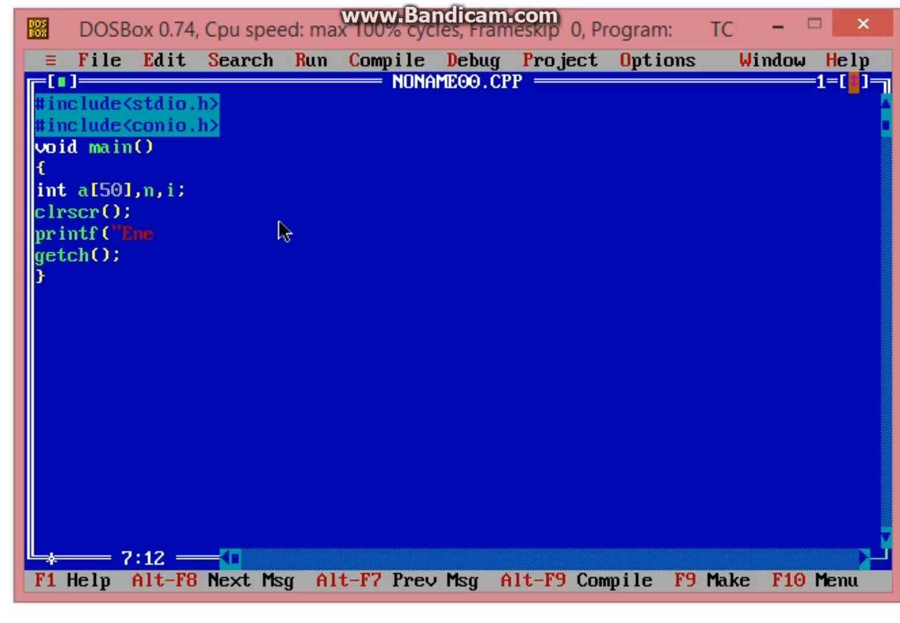
pyautogui.press('Backspace')
pyautogui.write('ter number of el')
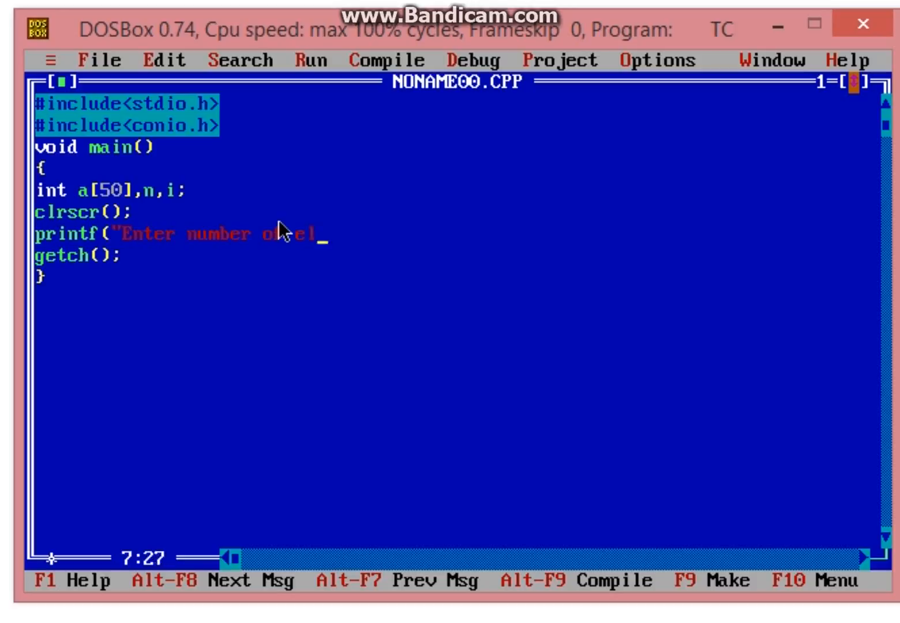
pyautogui.write('ement::");')
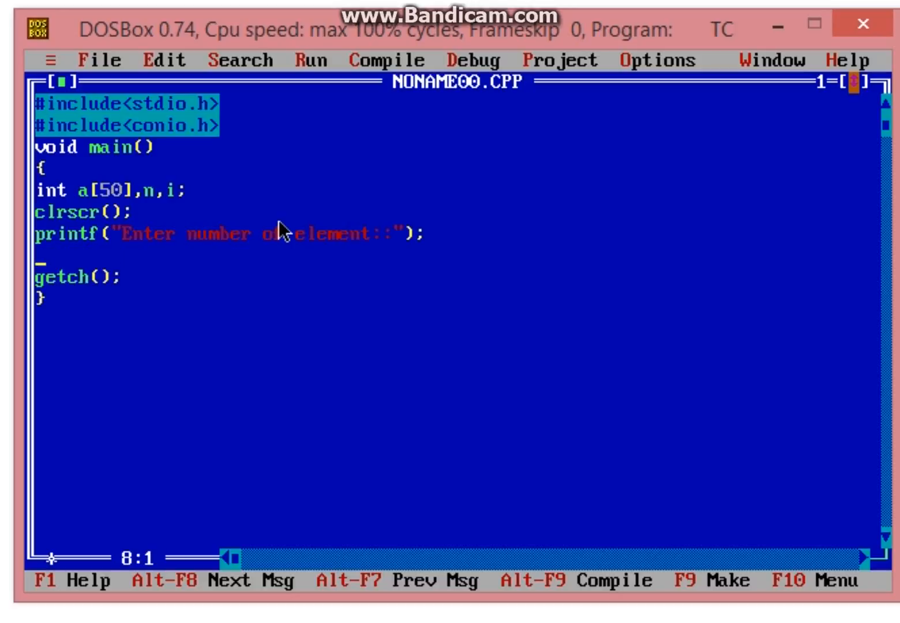
# Step: Read the element count n with scanf("%d",&n);
pyautogui.write('scanf')
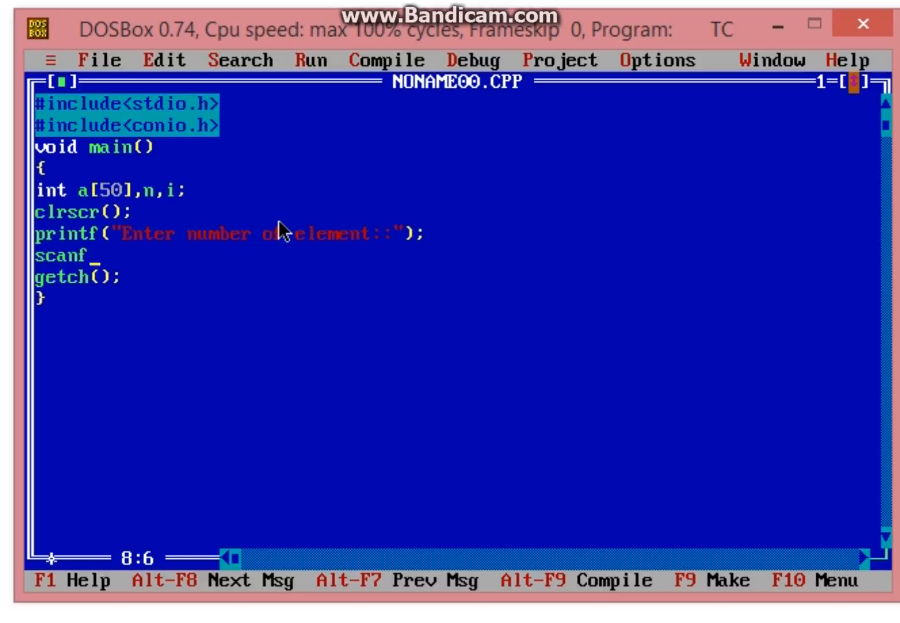
pyautogui.write('("%d",&')
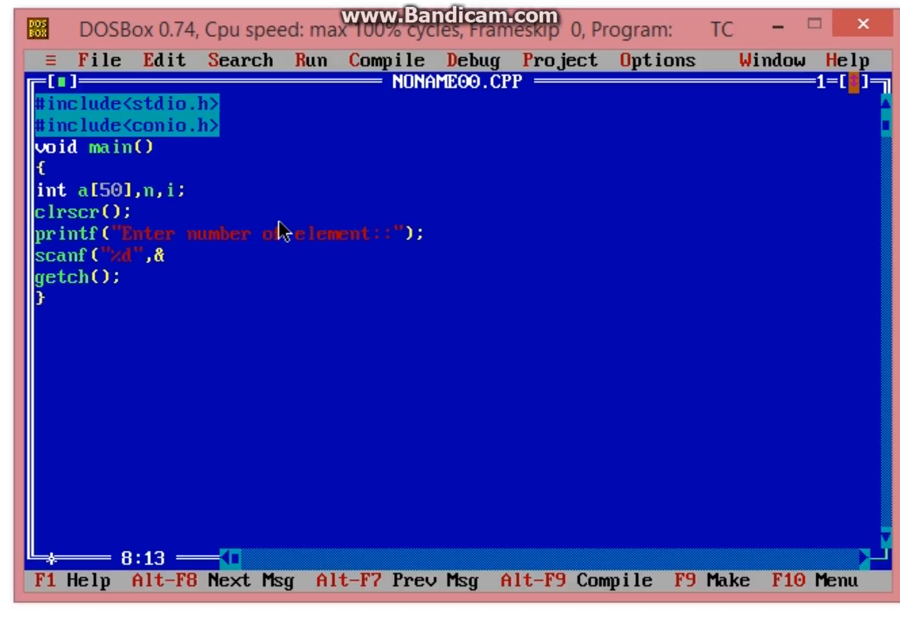
pyautogui.write('n);')
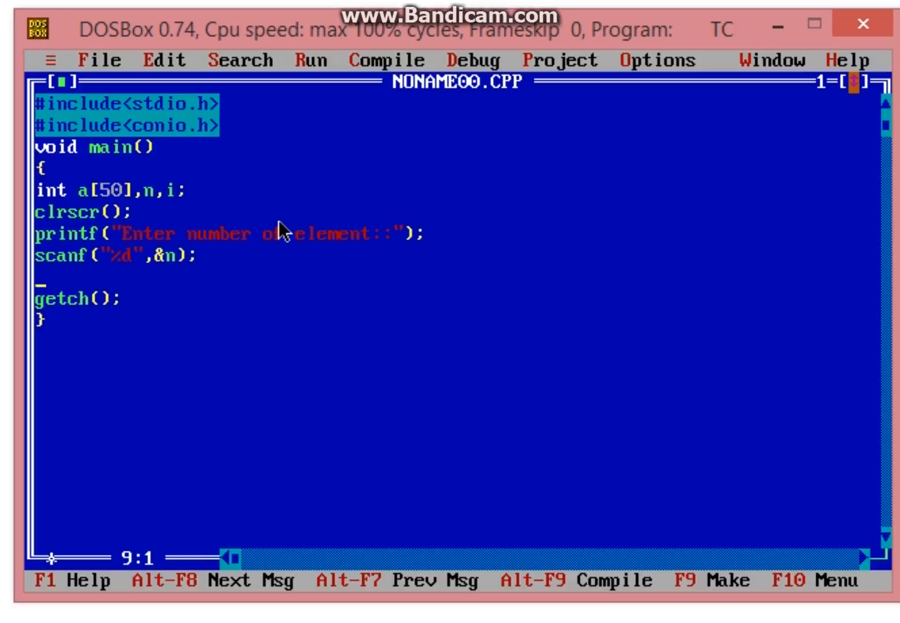
# Step: Add a for(i=0;i<n;i++) loop reading each a[i] with scanf("%d",&a[i])
pyautogui.write('for(')
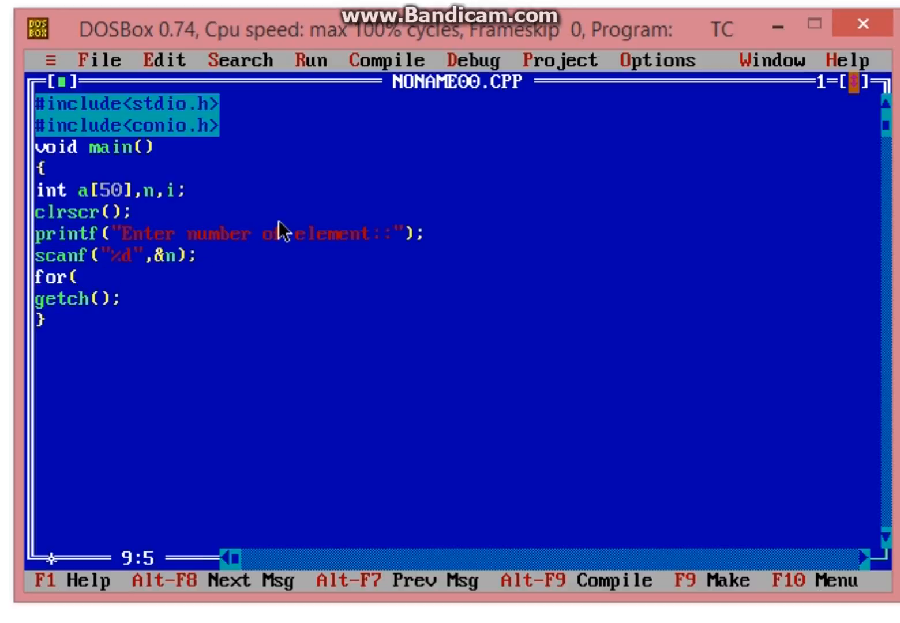
pyautogui.write('i=0;')
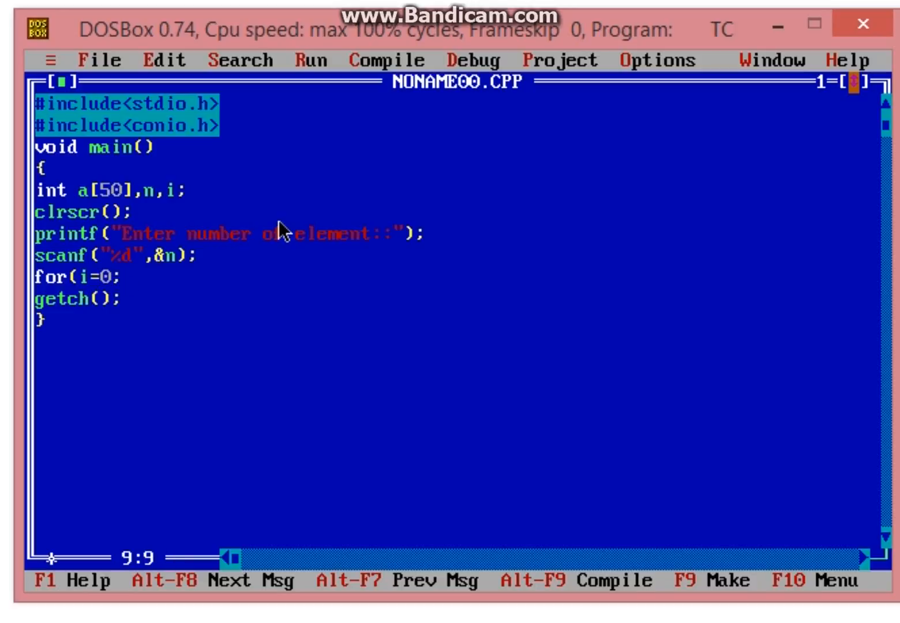
pyautogui.write('i<n;i++')
pyautogui.write('scanf(')
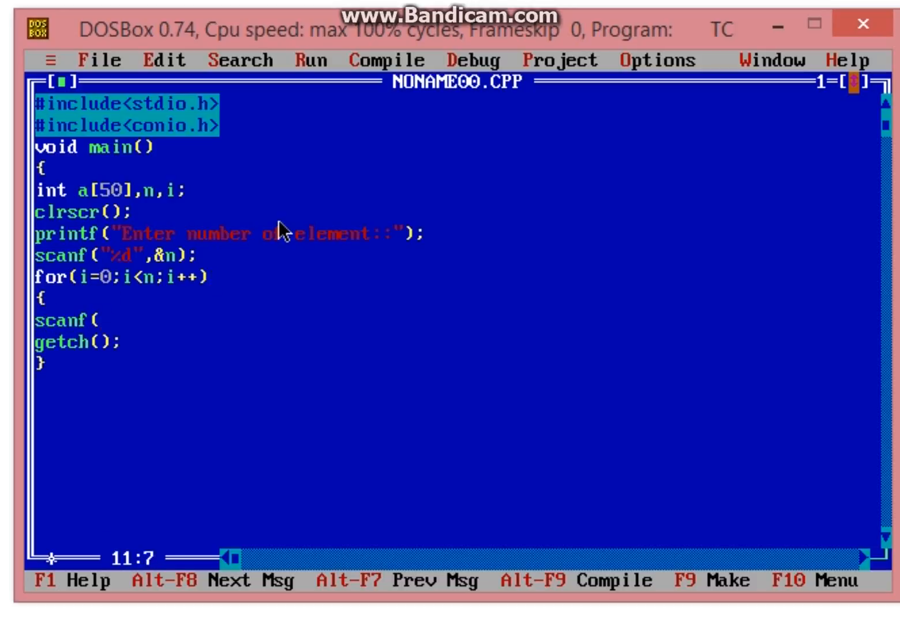
pyautogui.write('"%d",')
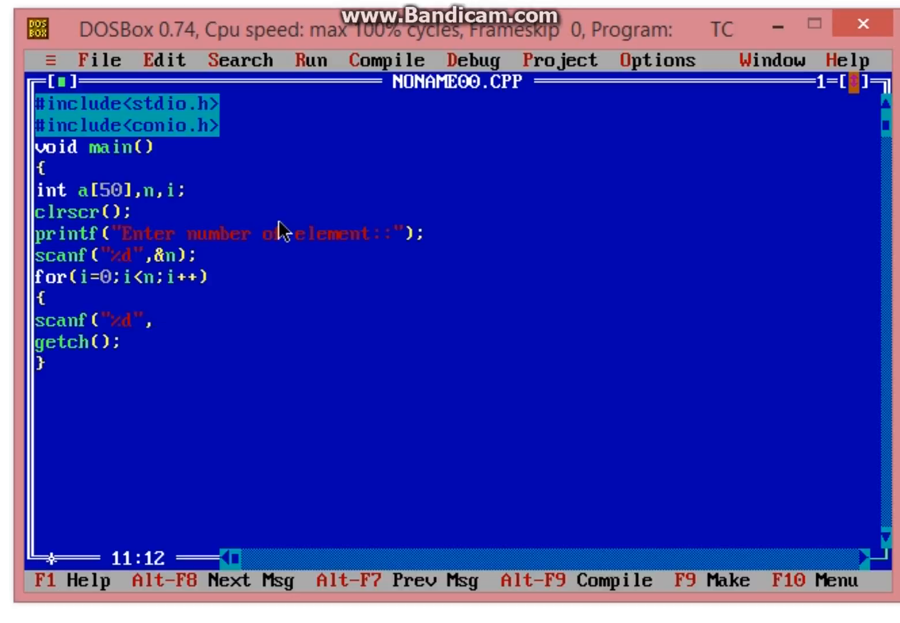
pyautogui.write('&a[')
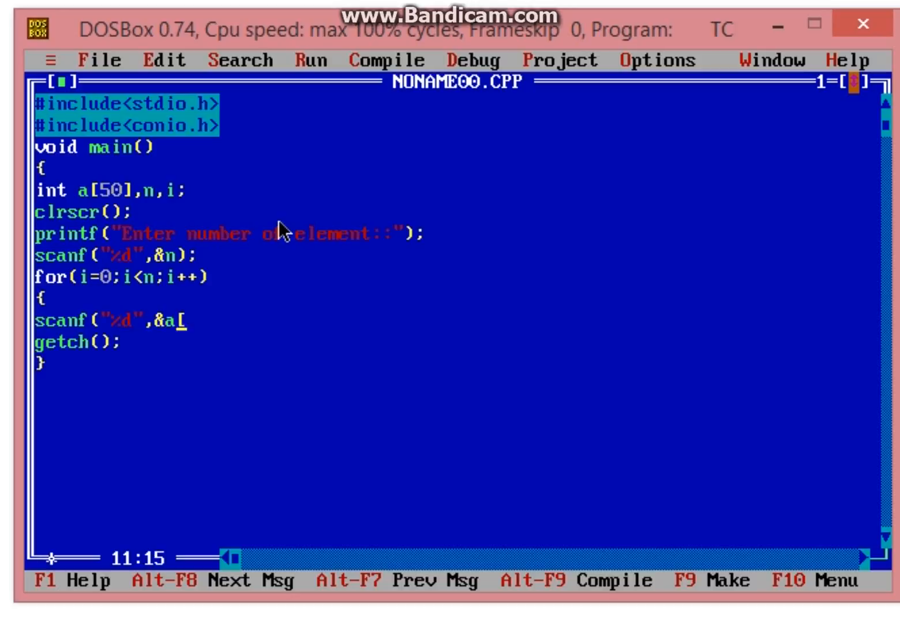
pyautogui.write('i]);')
pyautogui.write('}')
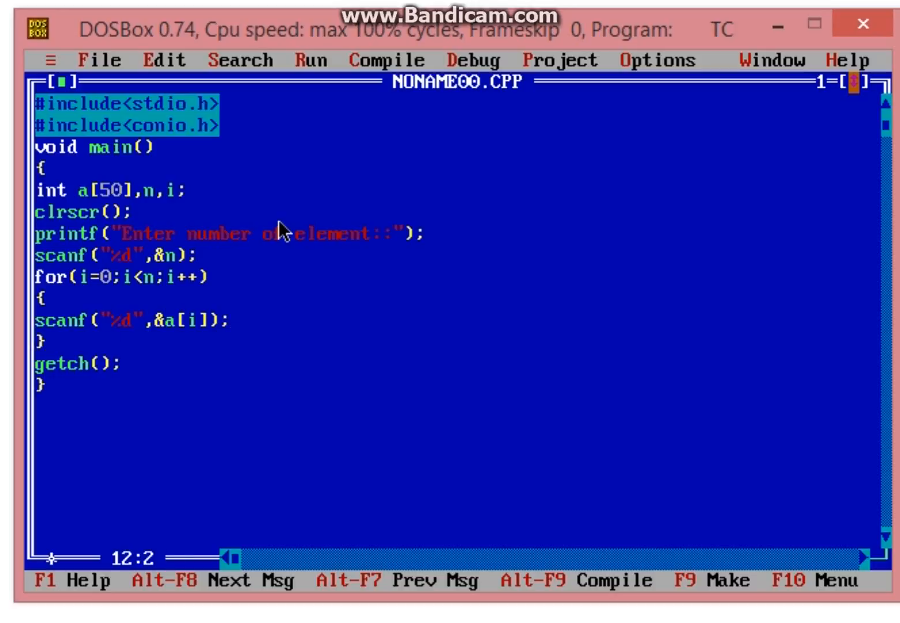
pyautogui.click(176, 321)
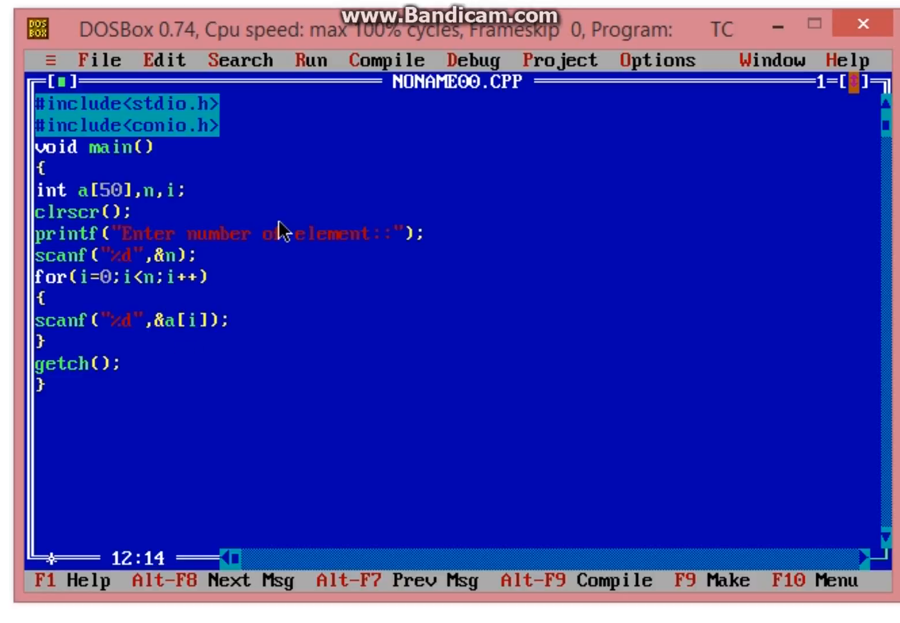
# Step: Start a second for(i=0;i<n;i++) loop below the input loop
pyautogui.press('Enter')
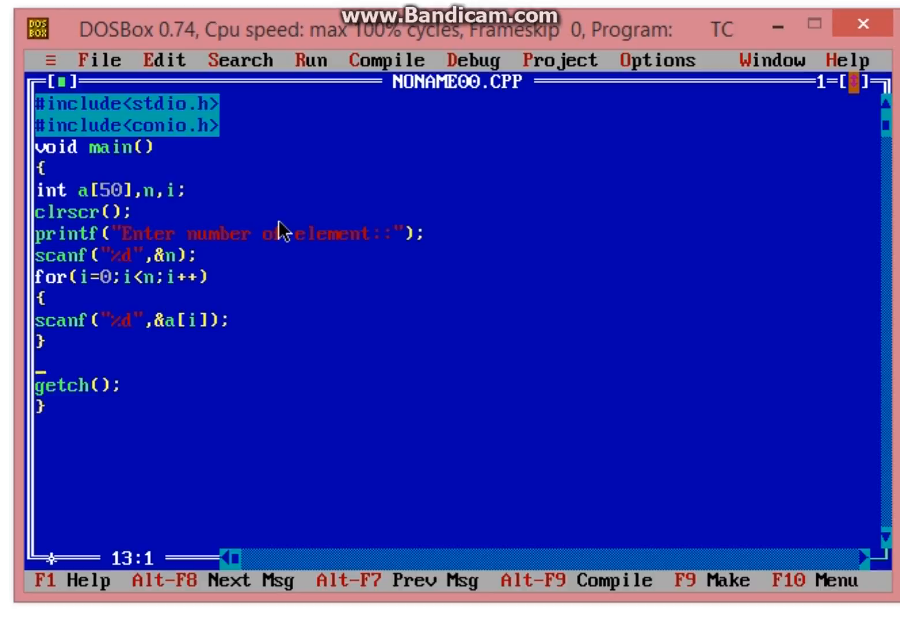
pyautogui.write('for(')
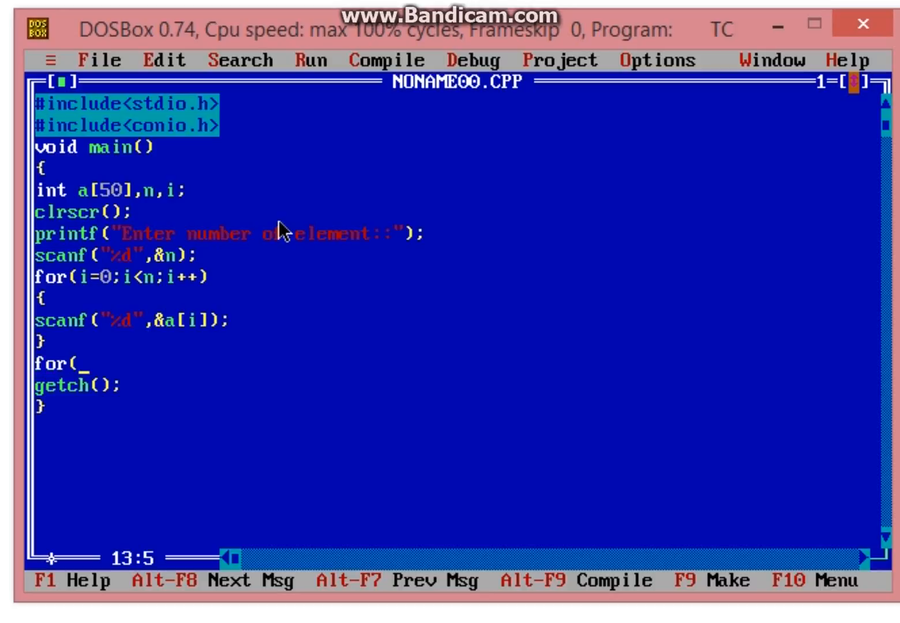
pyautogui.write('"i=')
pyautogui.write('{')
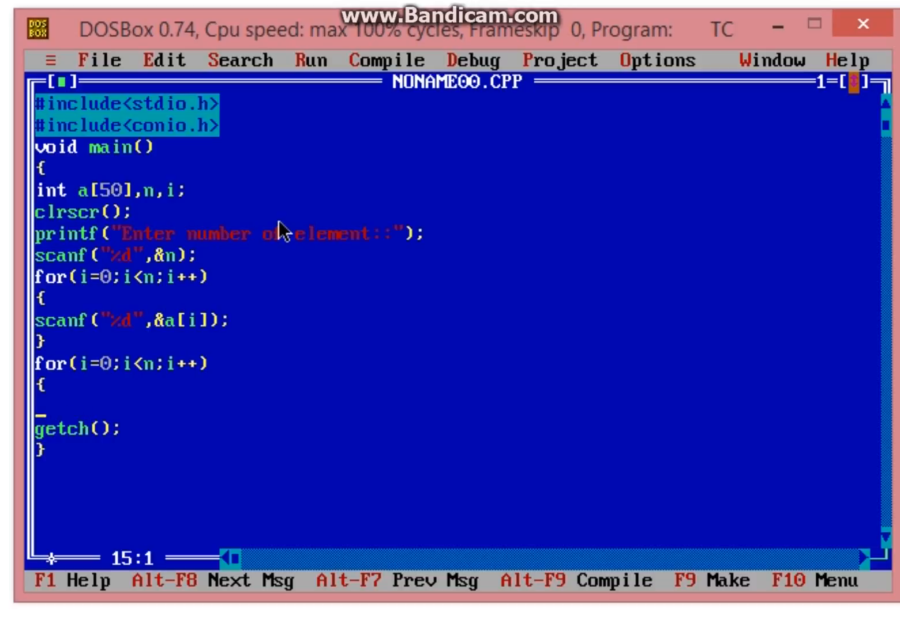
# Step: Print each element inside it with printf("Element at index %d:: %d",i,a[i]);
pyautogui.write('printf(')
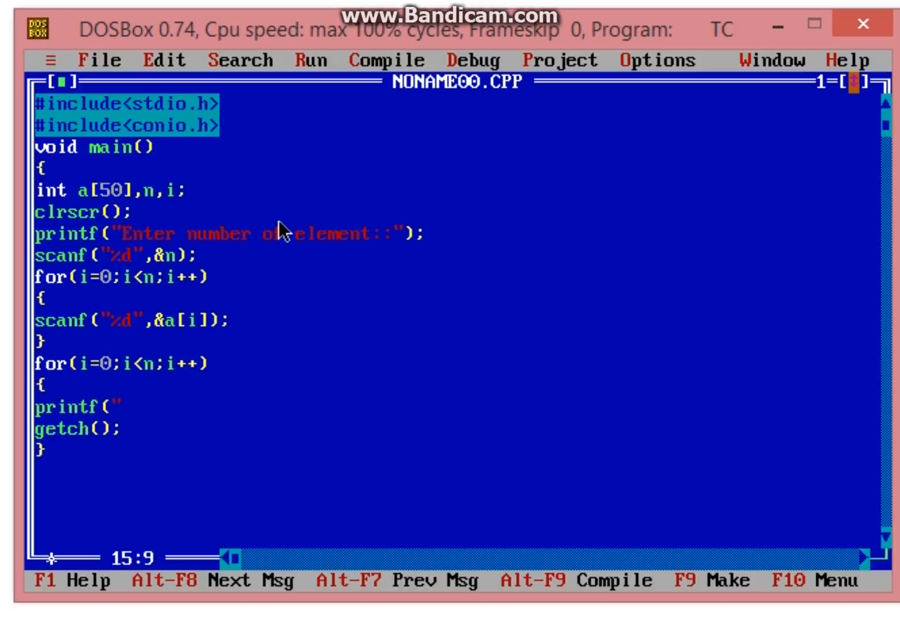
pyautogui.write('Element')
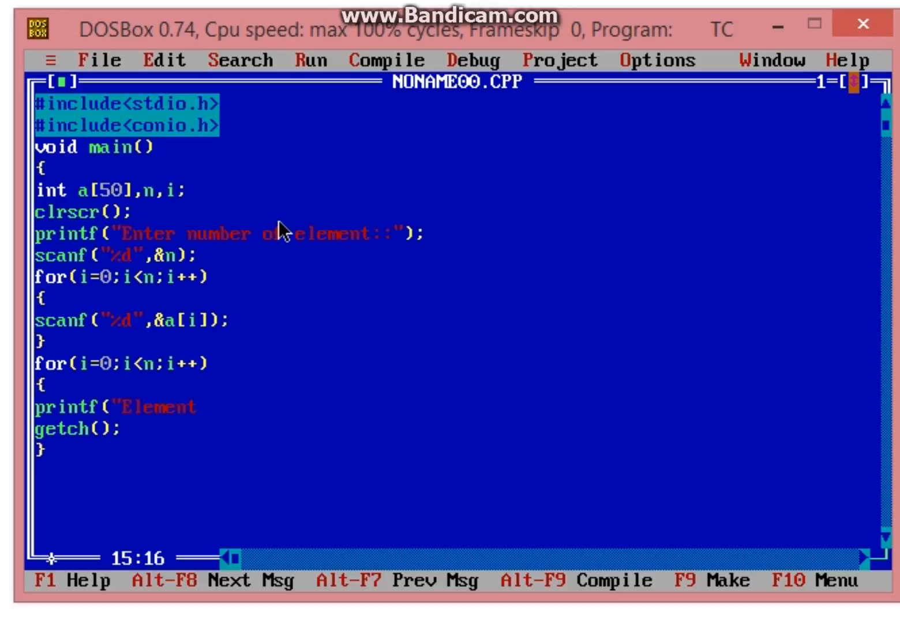
pyautogui.write('at in')
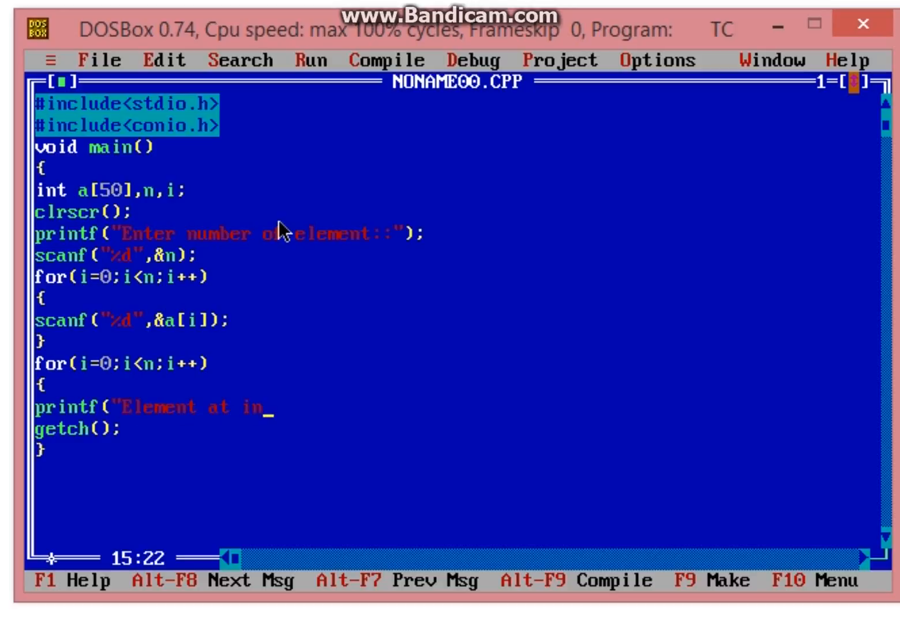
pyautogui.write('dex')
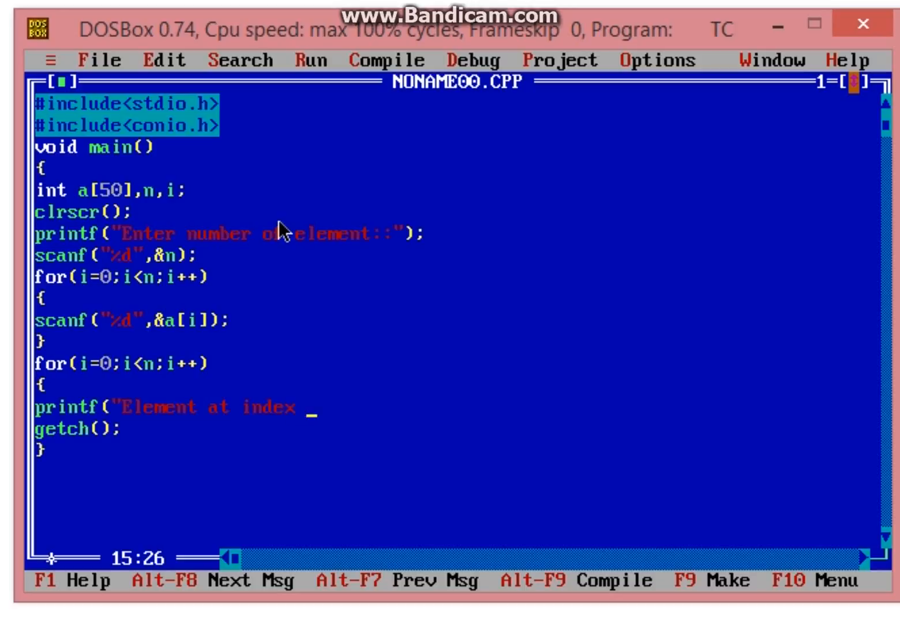
pyautogui.write('%d')
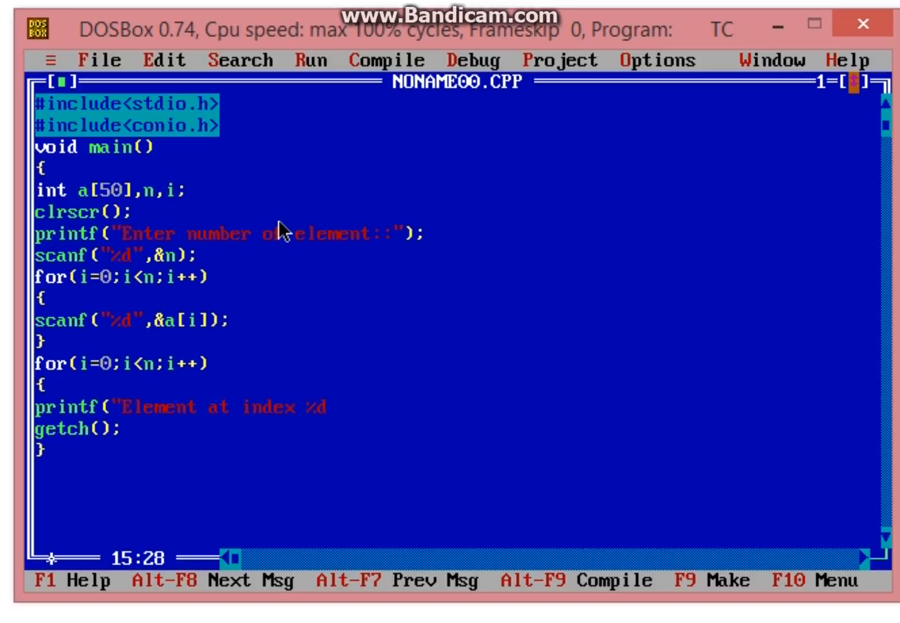
pyautogui.write('::')
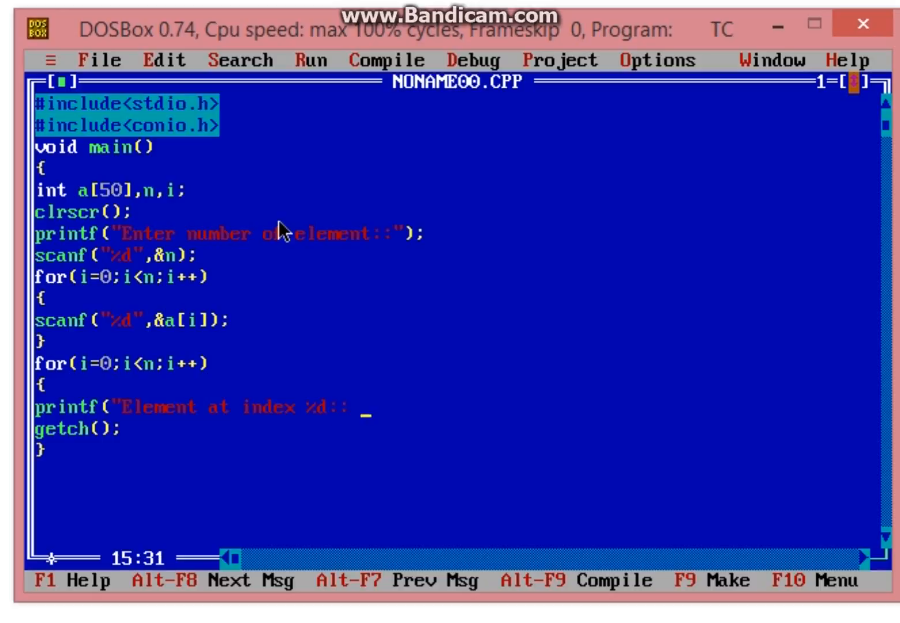
pyautogui.write('%d"')
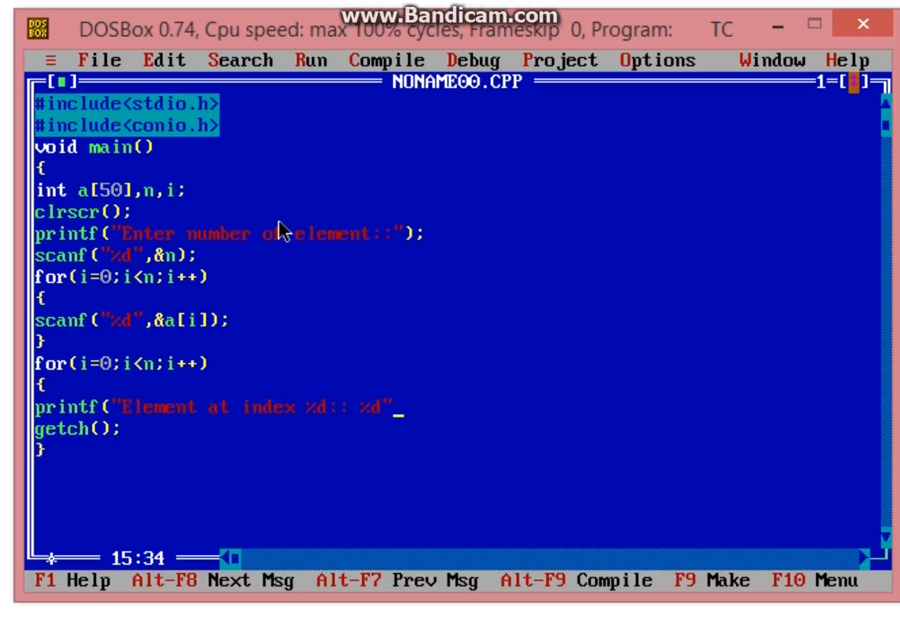
pyautogui.write(',i')
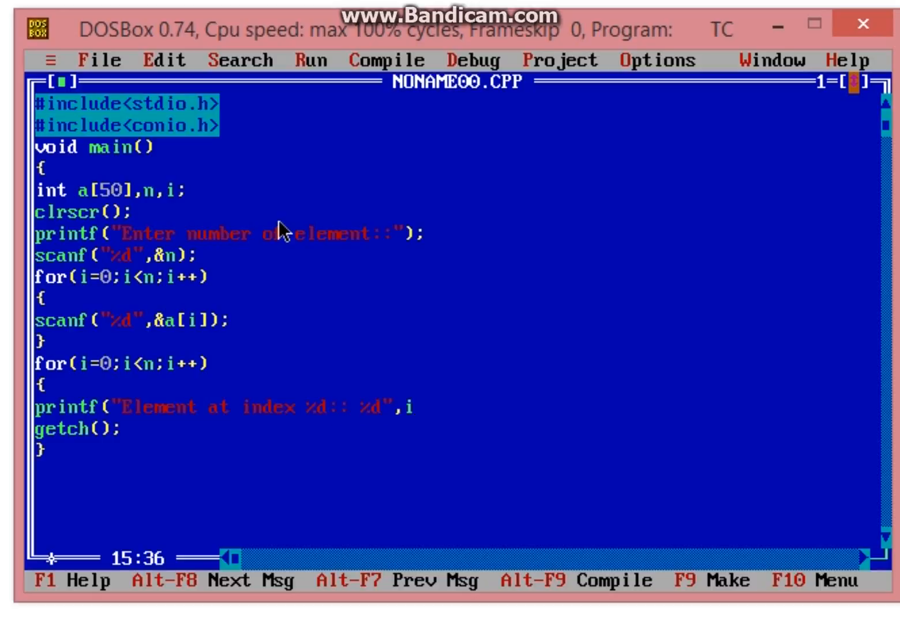
pyautogui.write(',a[')
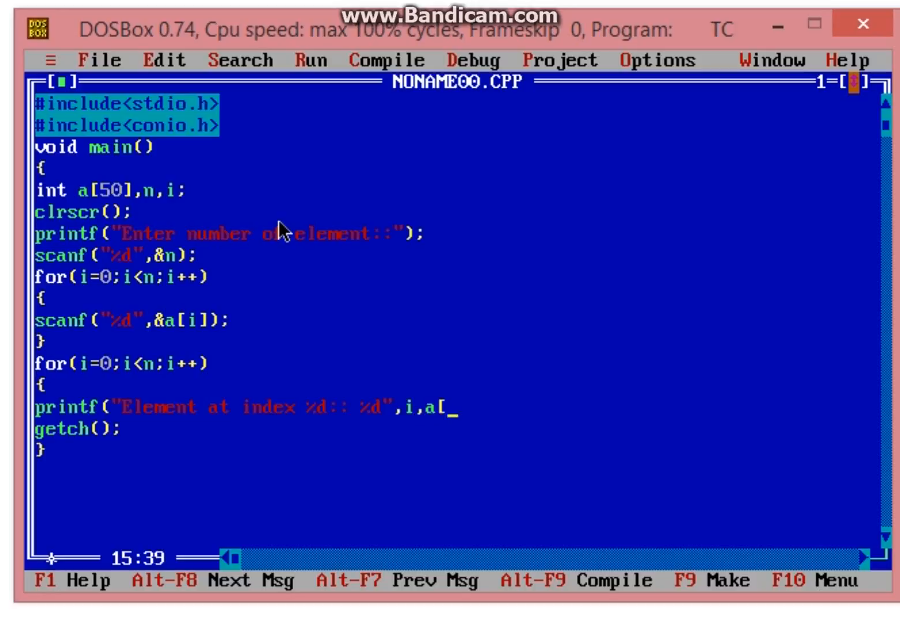
pyautogui.write('i]);')
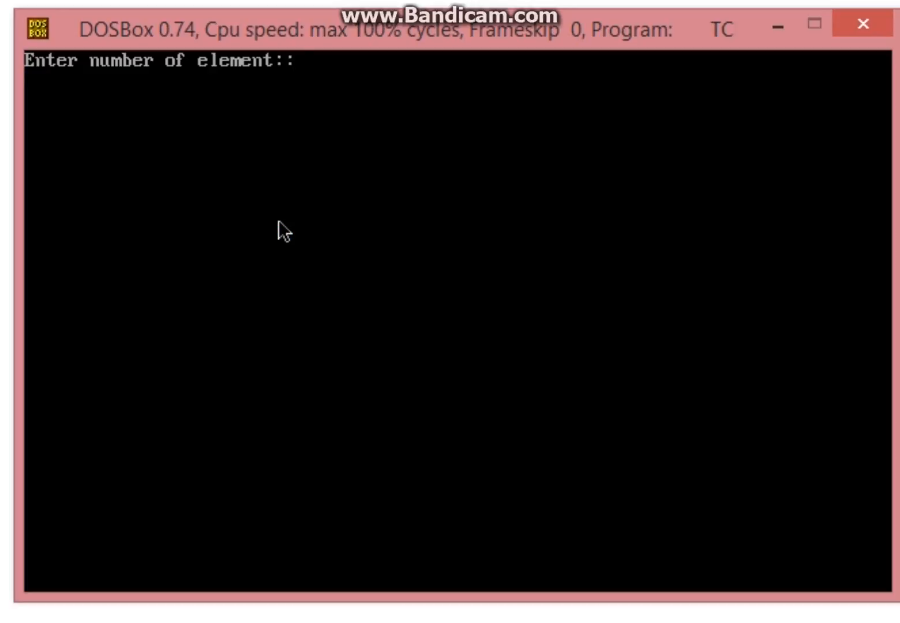
# Step: Enter 5 as the count and the values 32, 455, 34, 23, 89
pyautogui.write('5')
pyautogui.write('455')
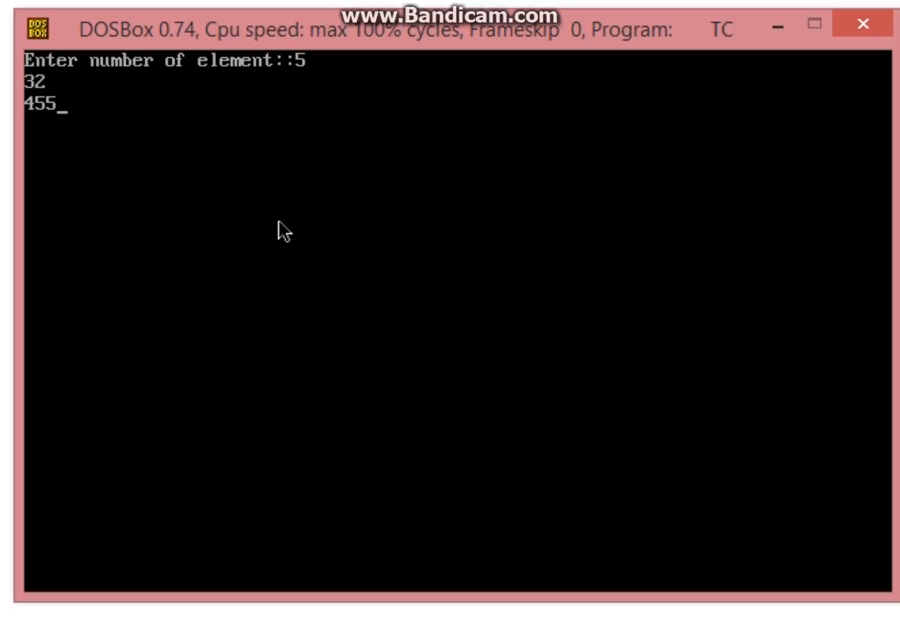
pyautogui.write('34')
pyautogui.write('89')
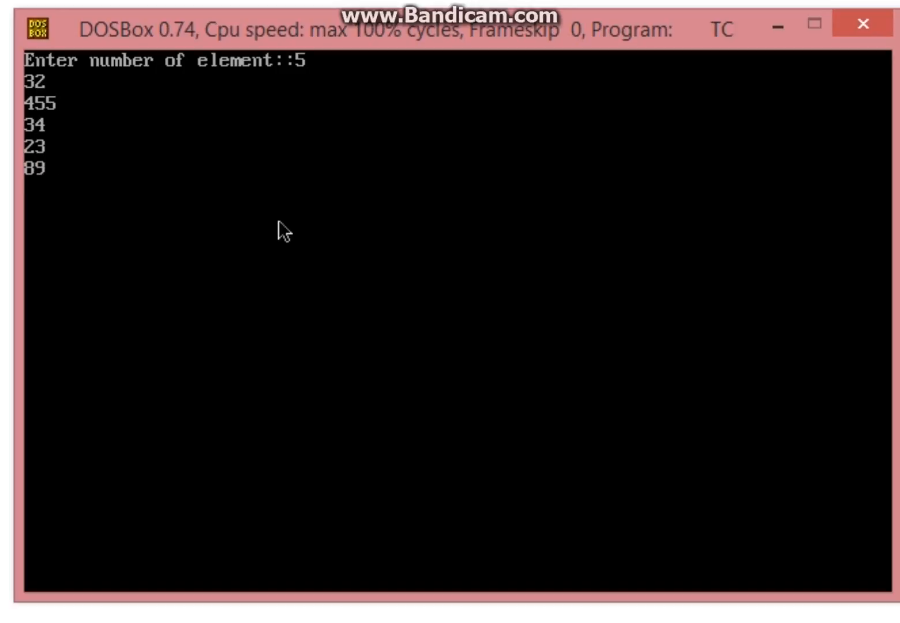
pyautogui.press('enter')
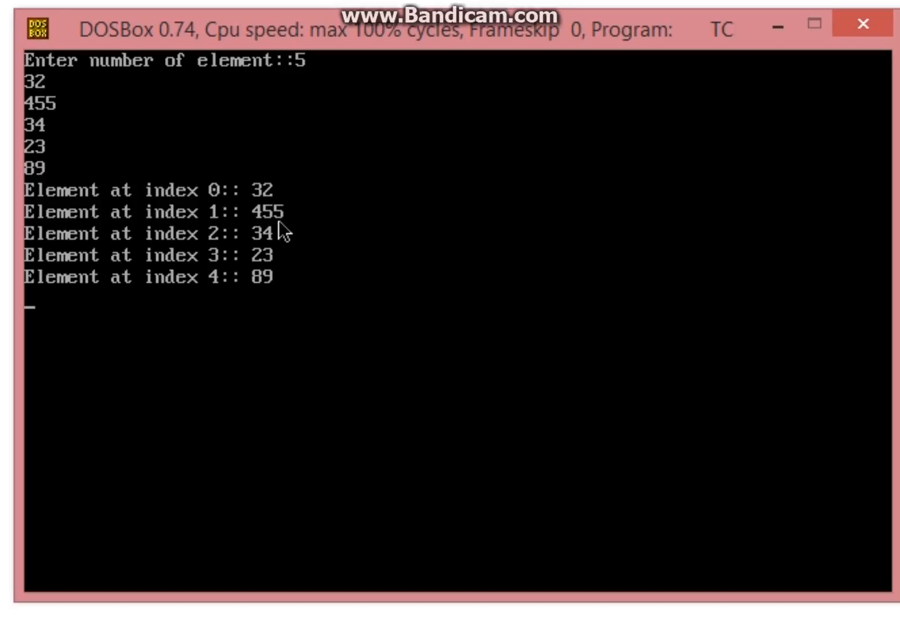